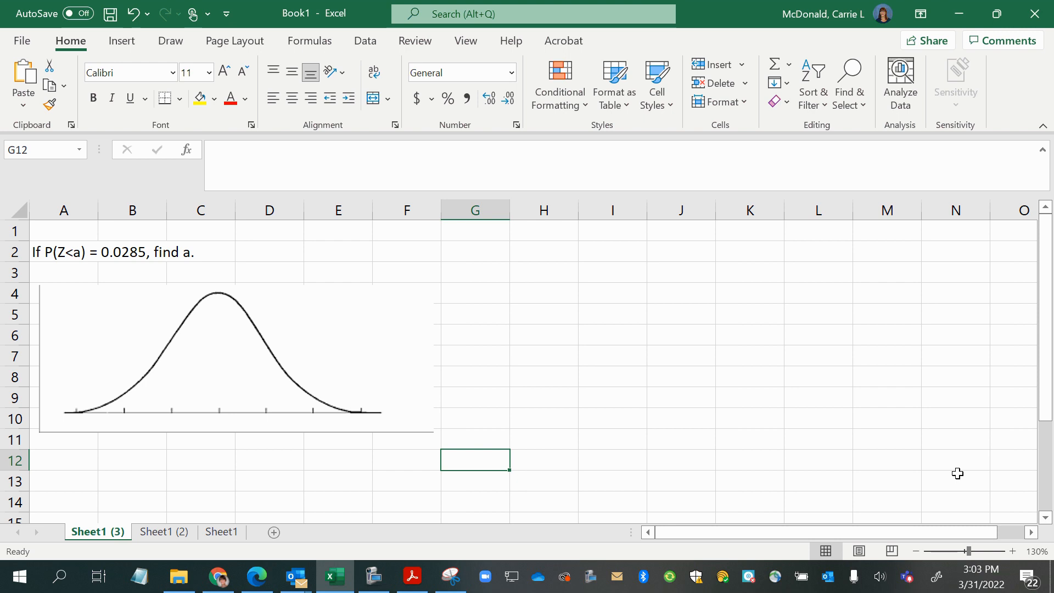
- Bring up the Draw tools and choose the pink pen
{"action": "left_click", "coordinate": [170, 41]}
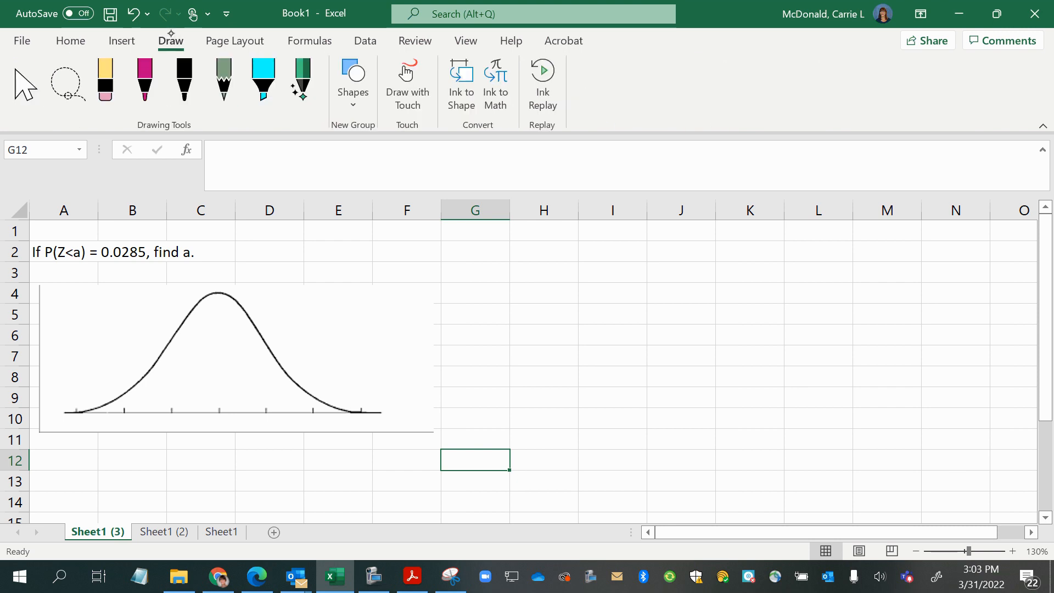
{"action": "left_click", "coordinate": [143, 80]}
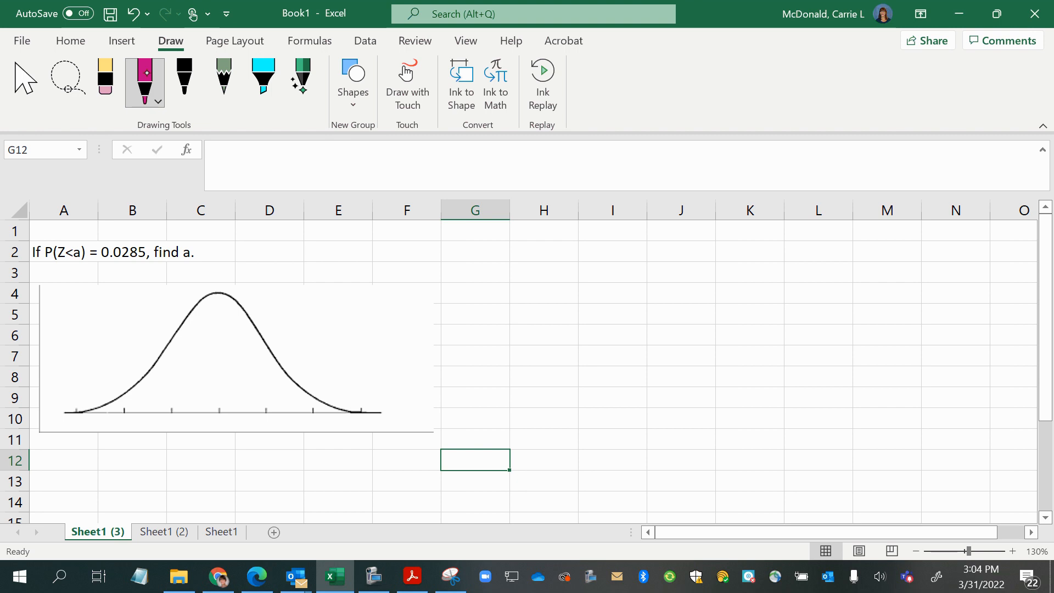
- Highlight Z<a in row 2 with the yellow highlighter, then return to the pink pen
{"action": "left_click", "coordinate": [262, 77]}
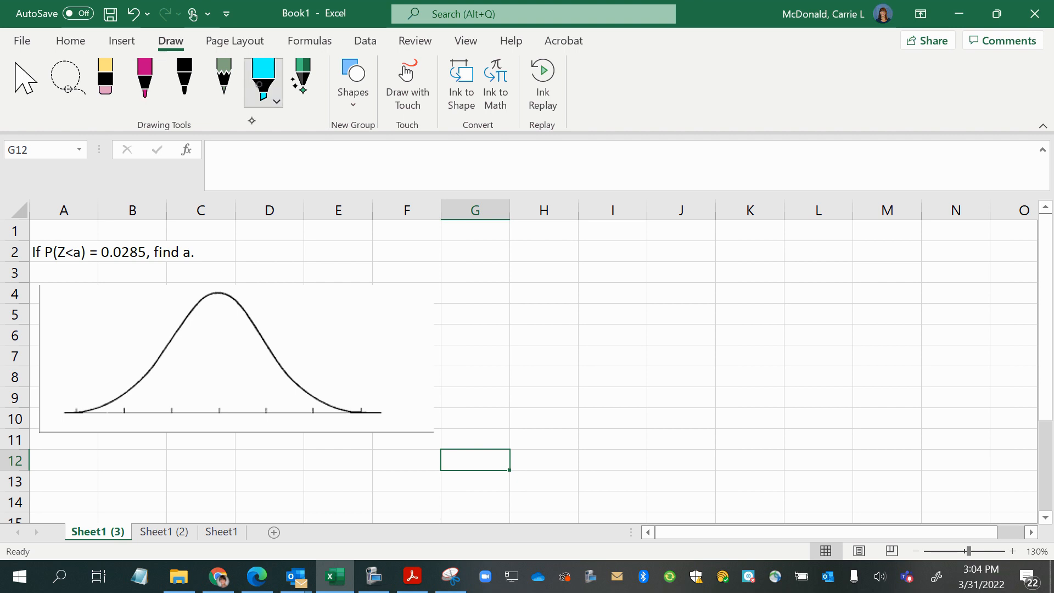
{"action": "left_click", "coordinate": [263, 77]}
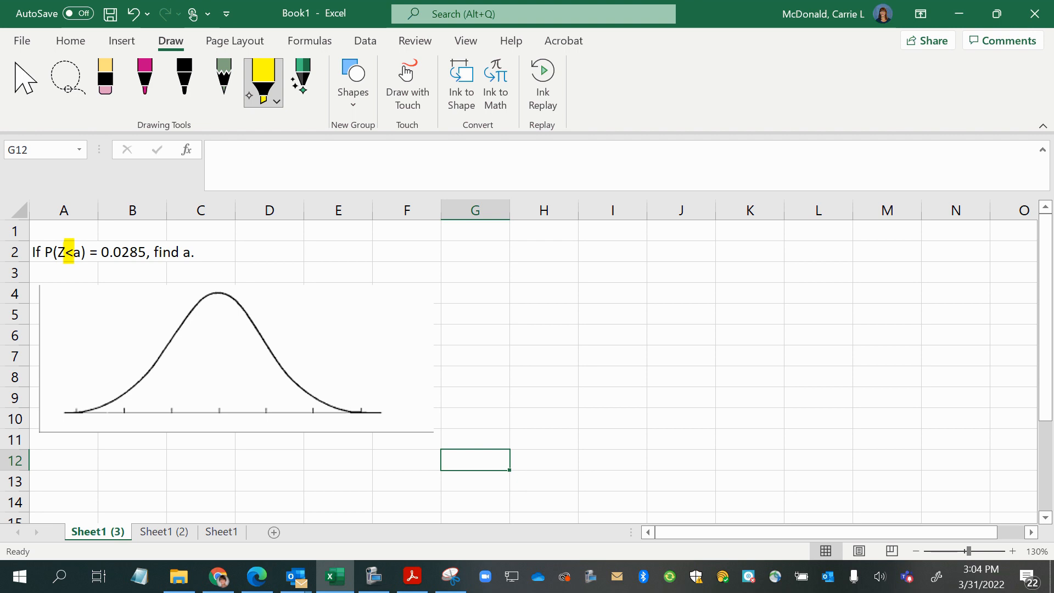
{"action": "left_click", "coordinate": [143, 76]}
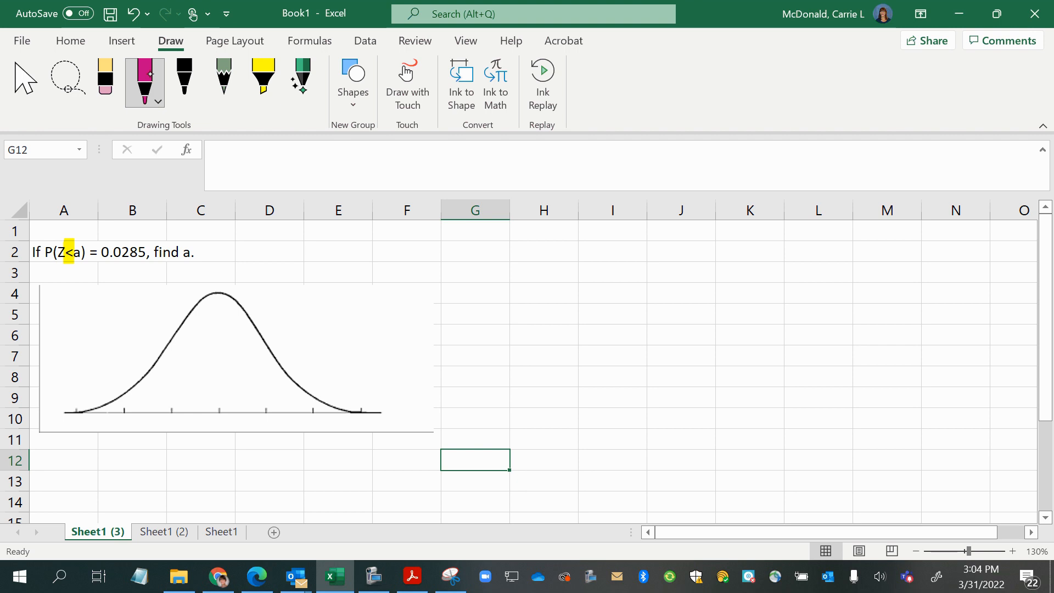
- Use black ink to label the axis Z and mark the values -3 through 3
{"action": "left_click", "coordinate": [184, 83]}
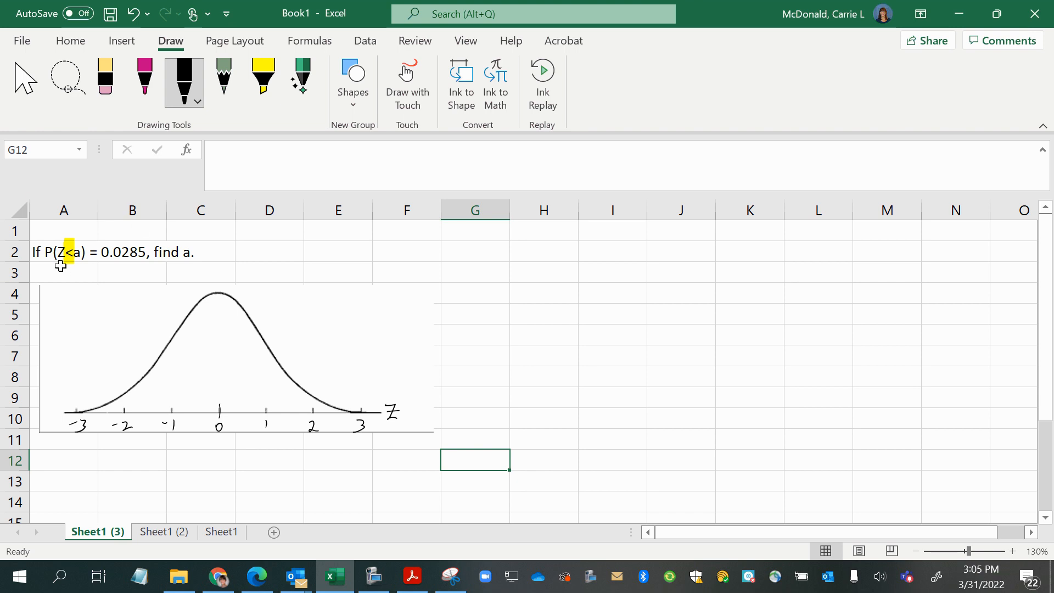
{"action": "mouse_move", "coordinate": [102, 263]}
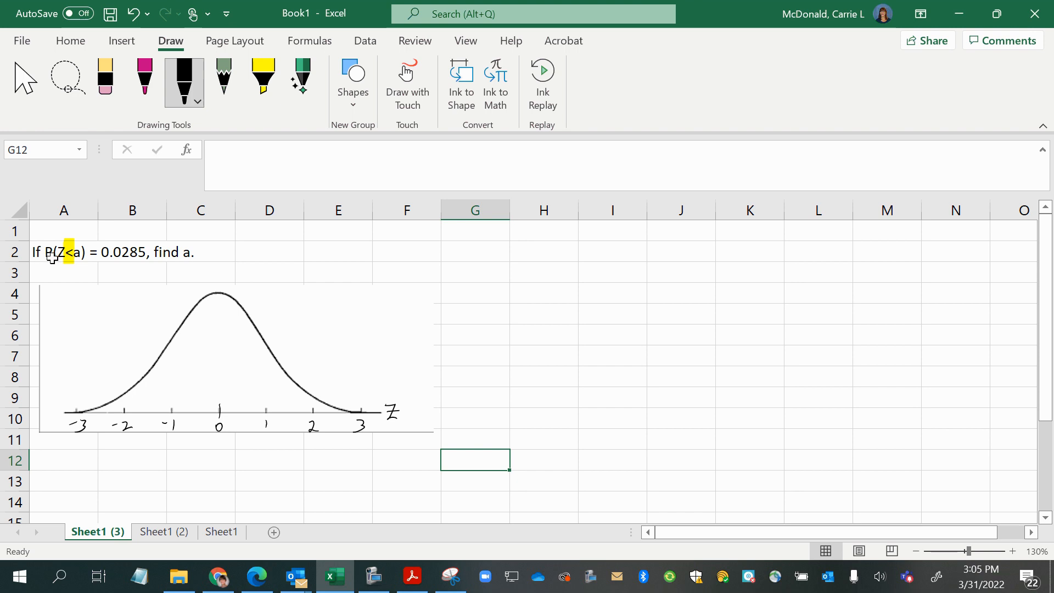
{"action": "mouse_move", "coordinate": [47, 257]}
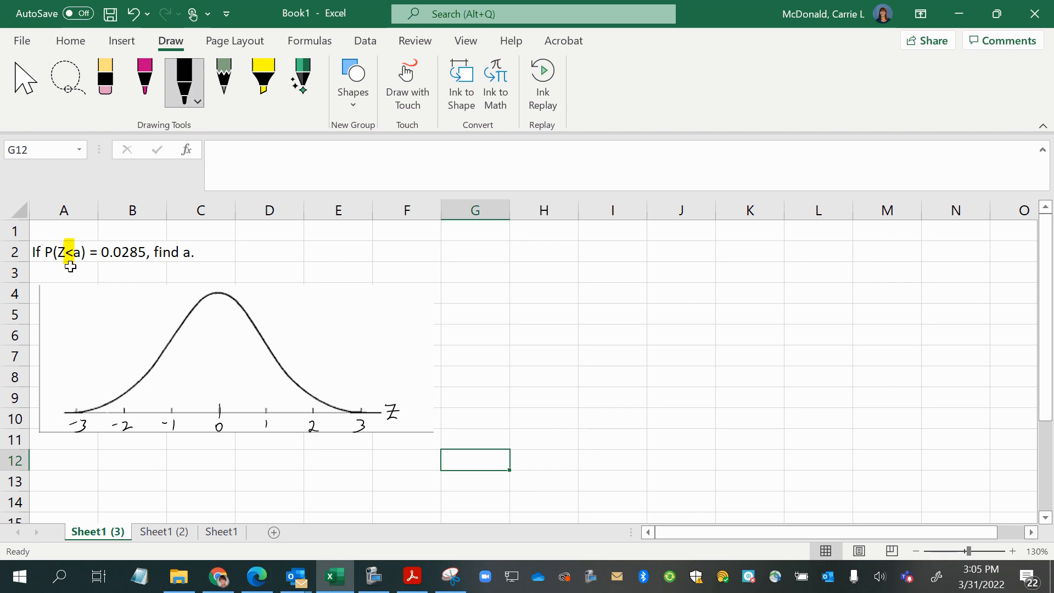
{"action": "mouse_move", "coordinate": [45, 261]}
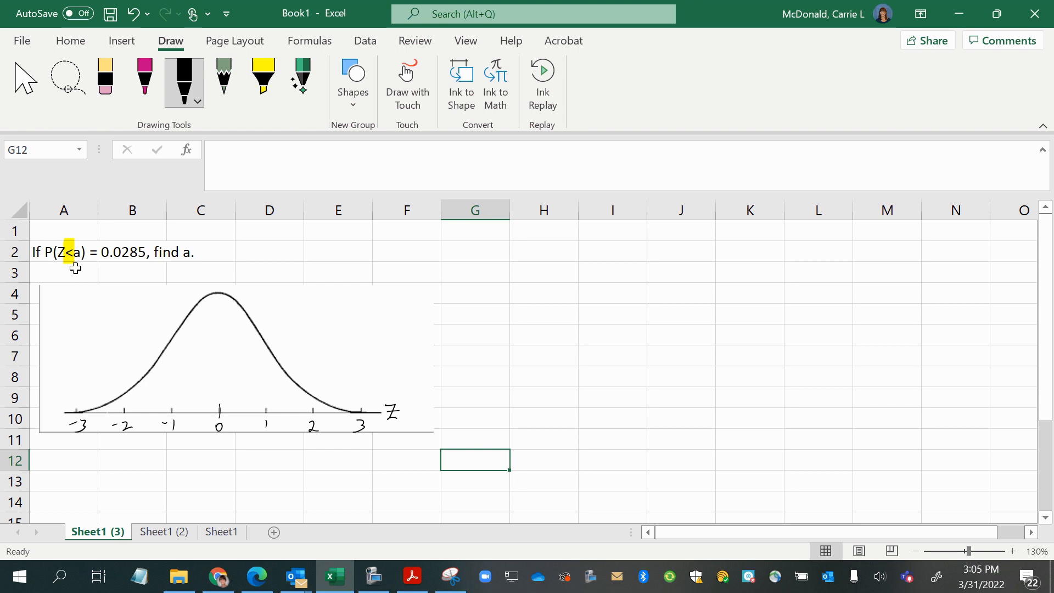
{"action": "mouse_move", "coordinate": [78, 263]}
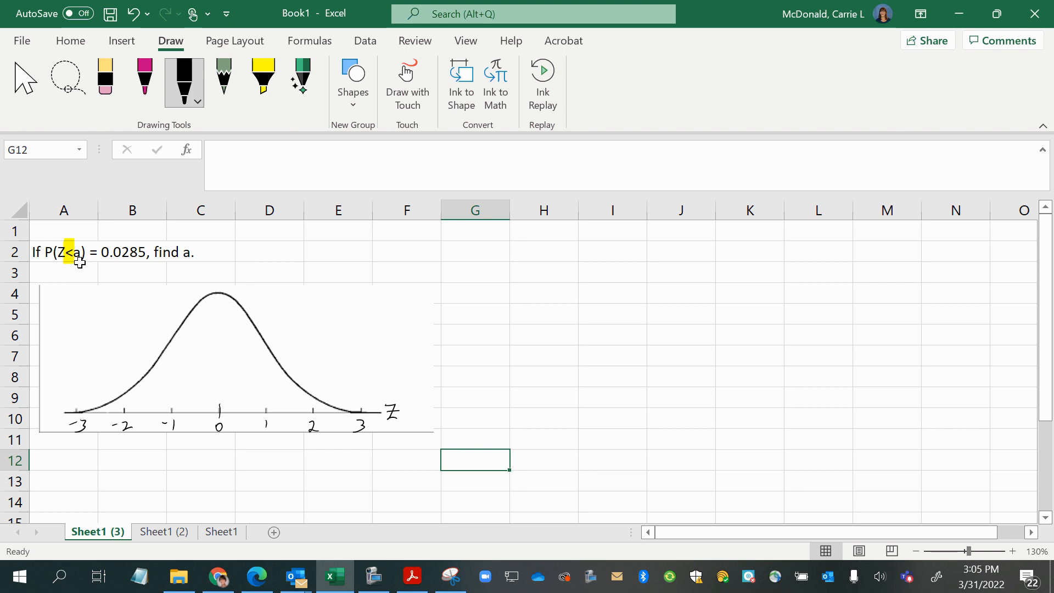
{"action": "mouse_move", "coordinate": [107, 262]}
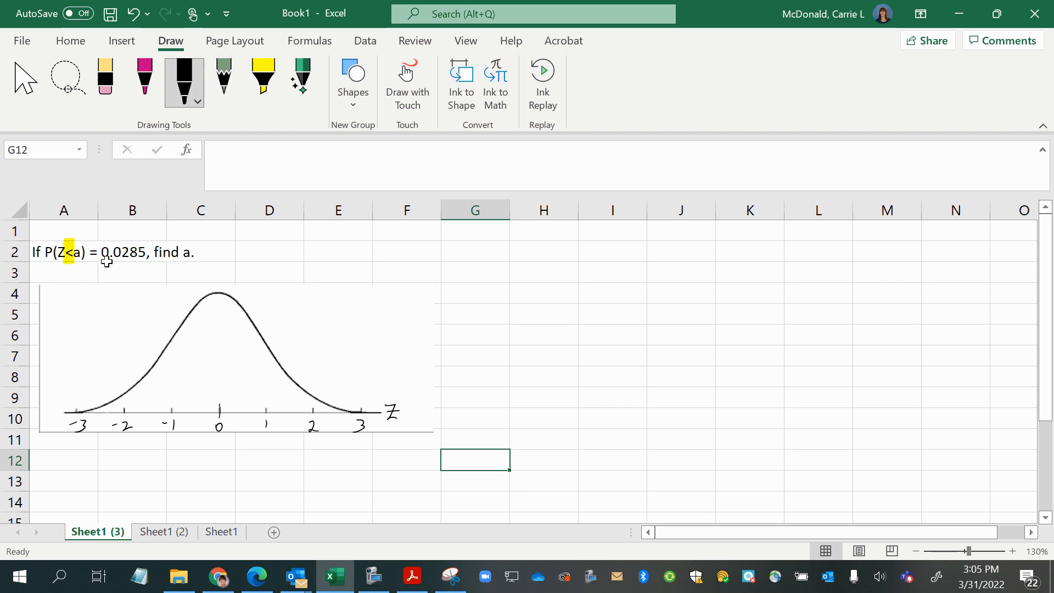
{"action": "mouse_move", "coordinate": [143, 254]}
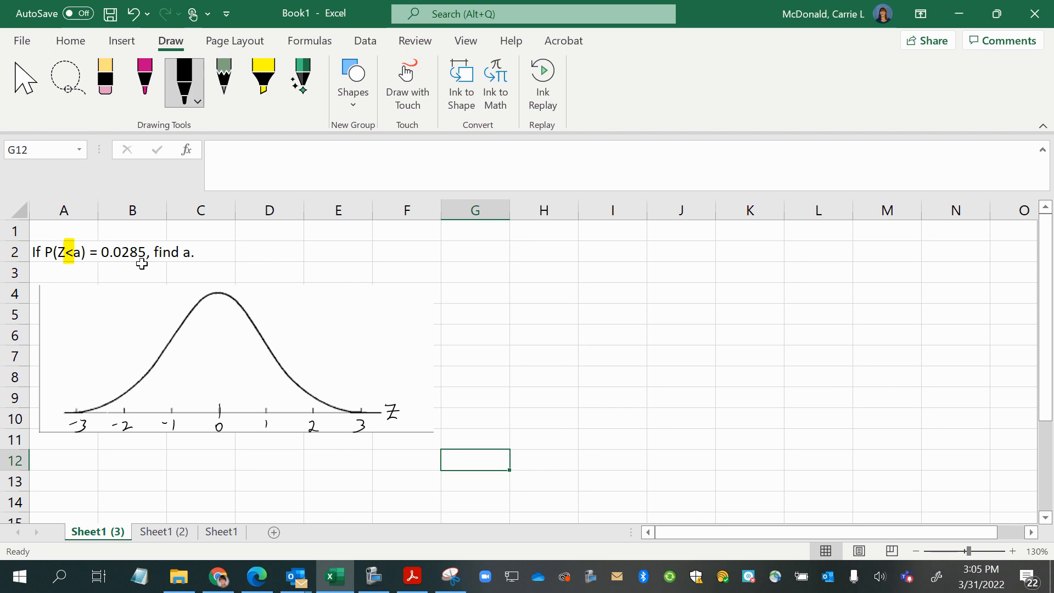
{"action": "mouse_move", "coordinate": [118, 261]}
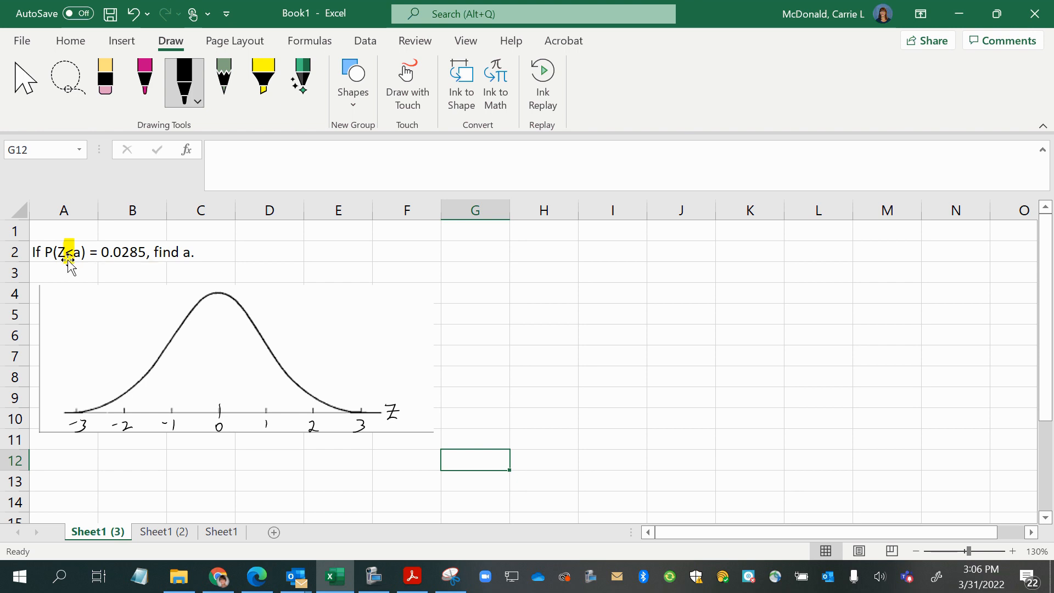
{"action": "mouse_move", "coordinate": [70, 266]}
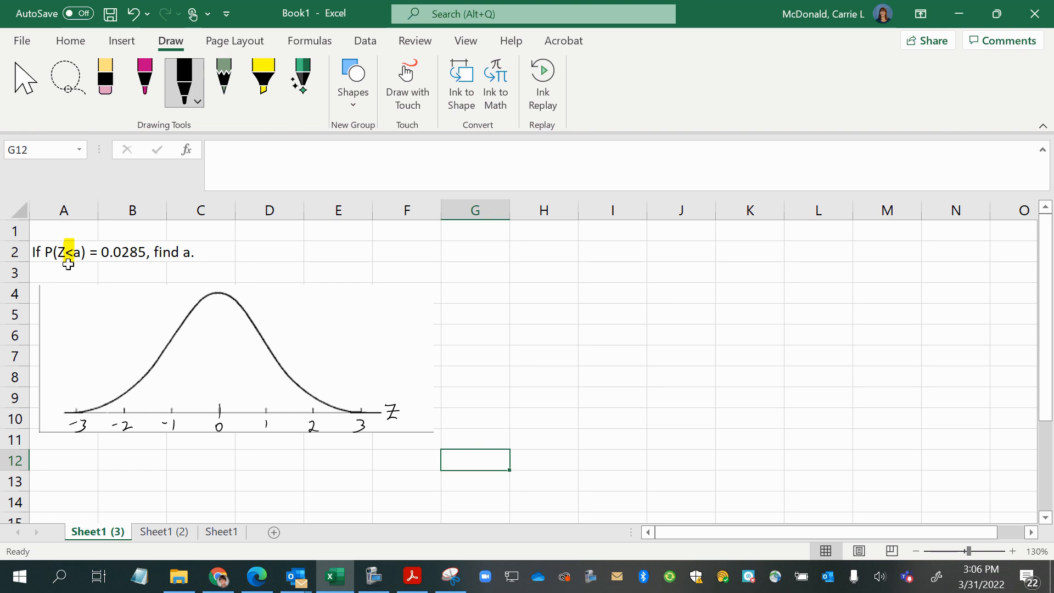
- With pink ink, mark a at 0 and shade the left half as area 0.5
{"action": "left_click", "coordinate": [142, 83]}
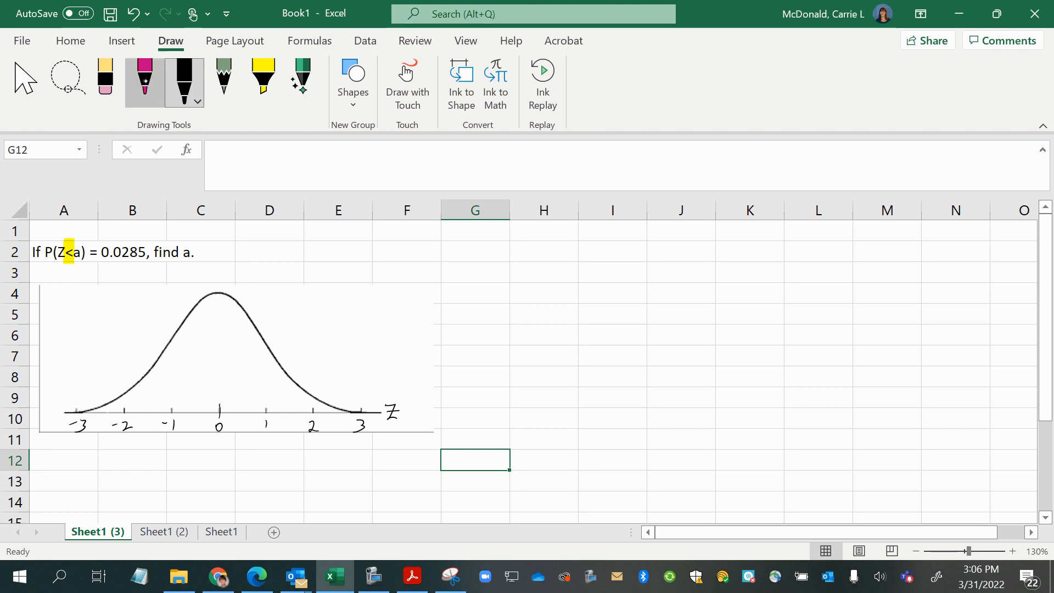
{"action": "left_click", "coordinate": [143, 80]}
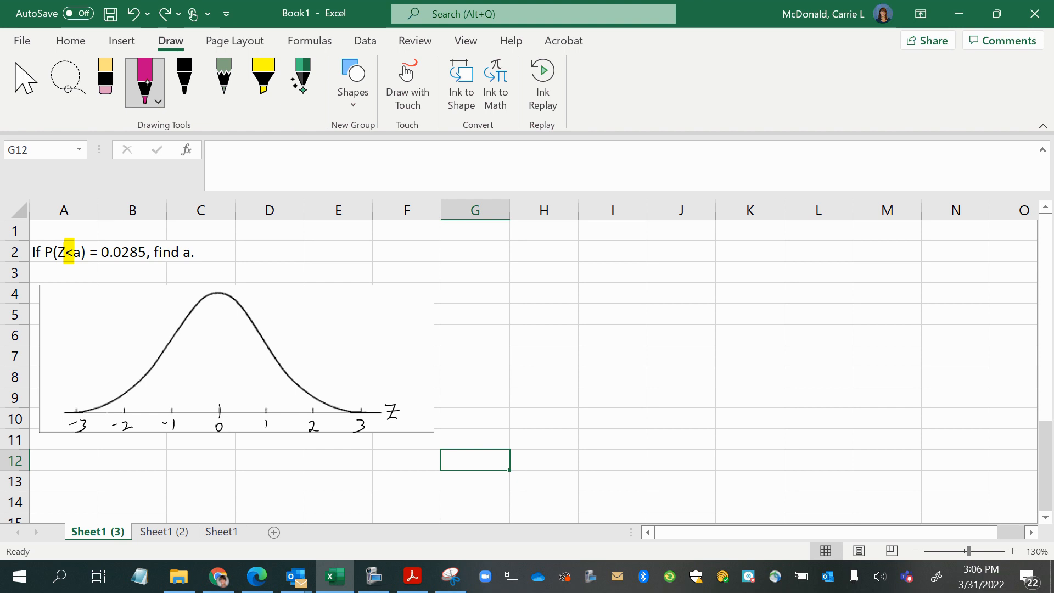
{"action": "mouse_move", "coordinate": [122, 261]}
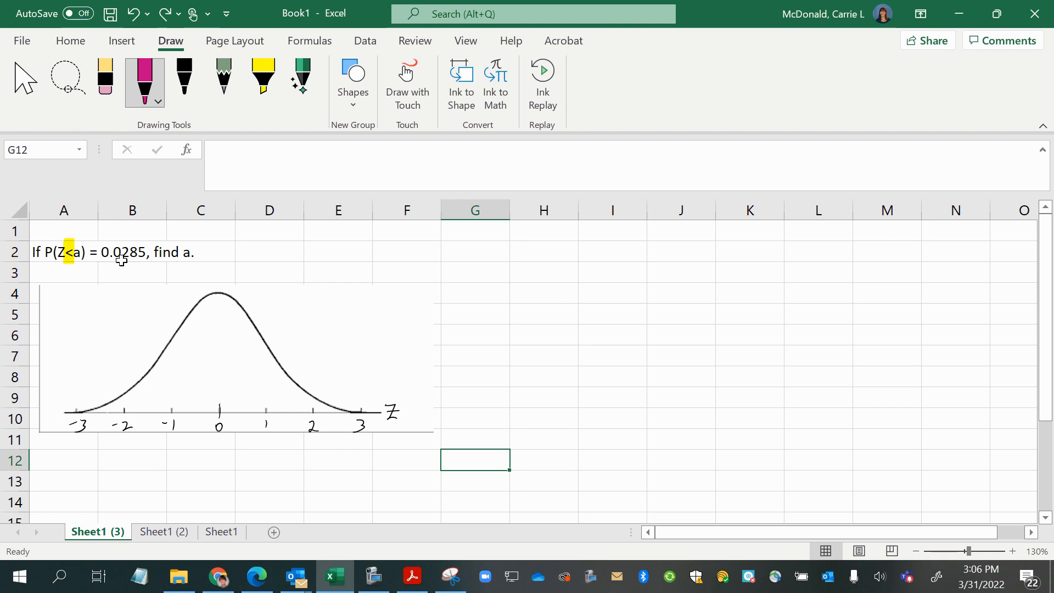
{"action": "mouse_move", "coordinate": [137, 238]}
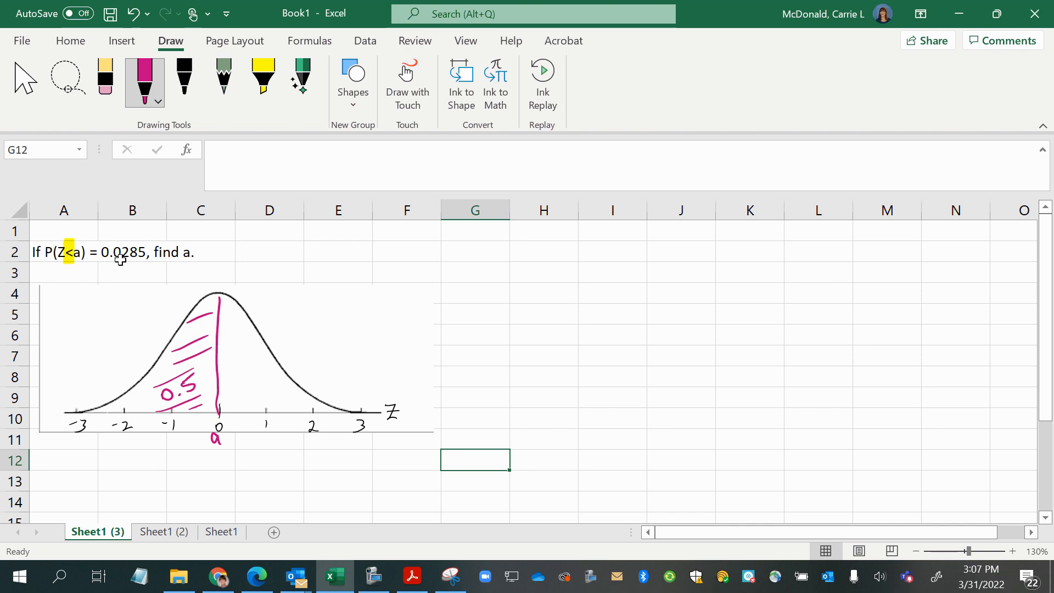
{"action": "mouse_move", "coordinate": [146, 261]}
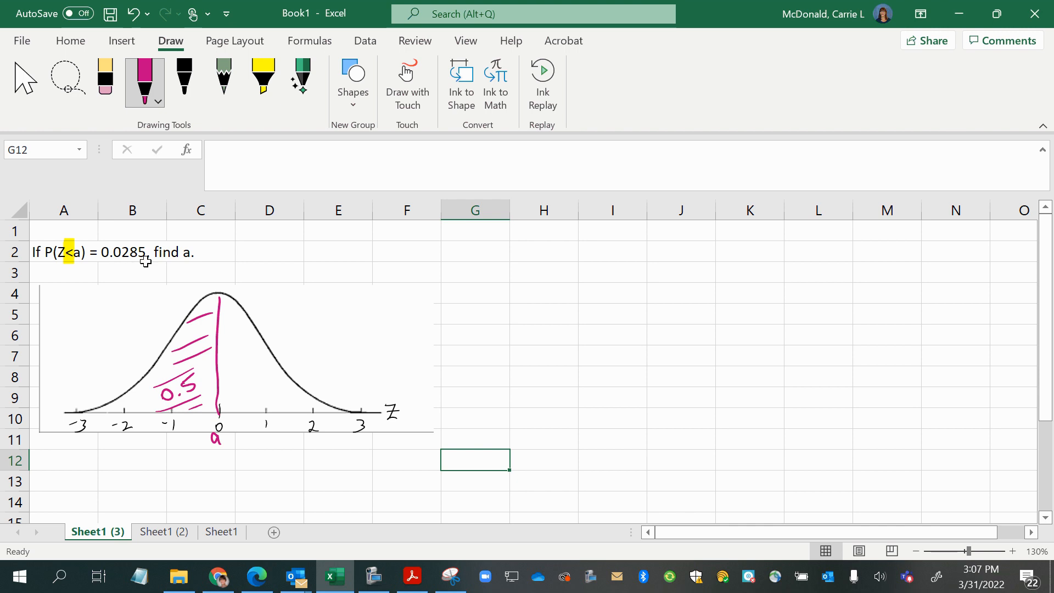
- Undo the half-curve sketch and draw a near -2 with a shaded left tail labelled 0.0285
{"action": "key", "text": "ctrl+z"}
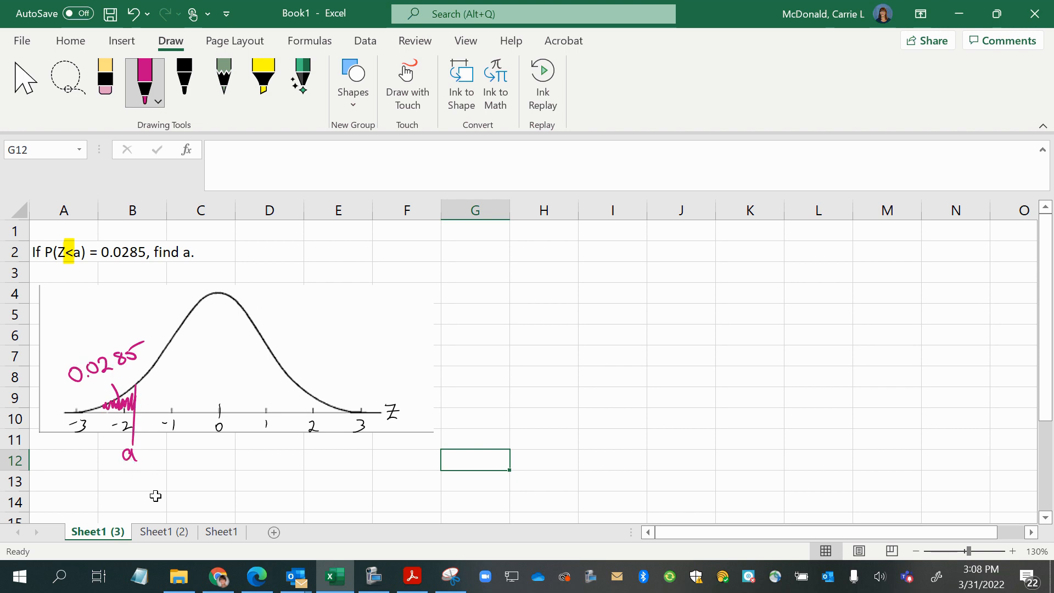
{"action": "left_click", "coordinate": [132, 480]}
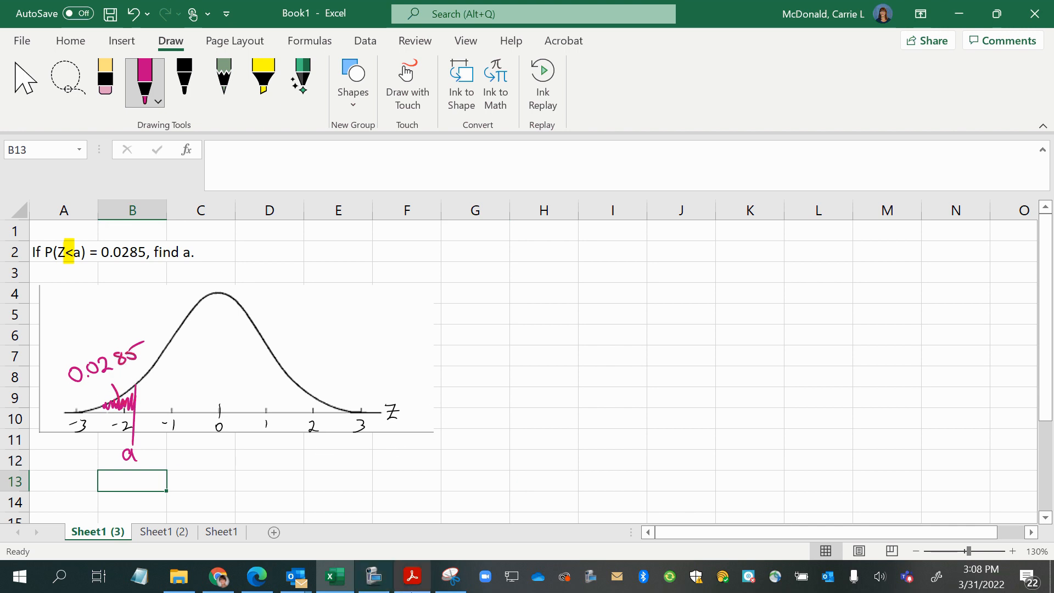
- Bring the negative z-table row for -1.90 with area 0.0287 into view in the RefPack PDF
{"action": "left_click", "coordinate": [412, 576]}
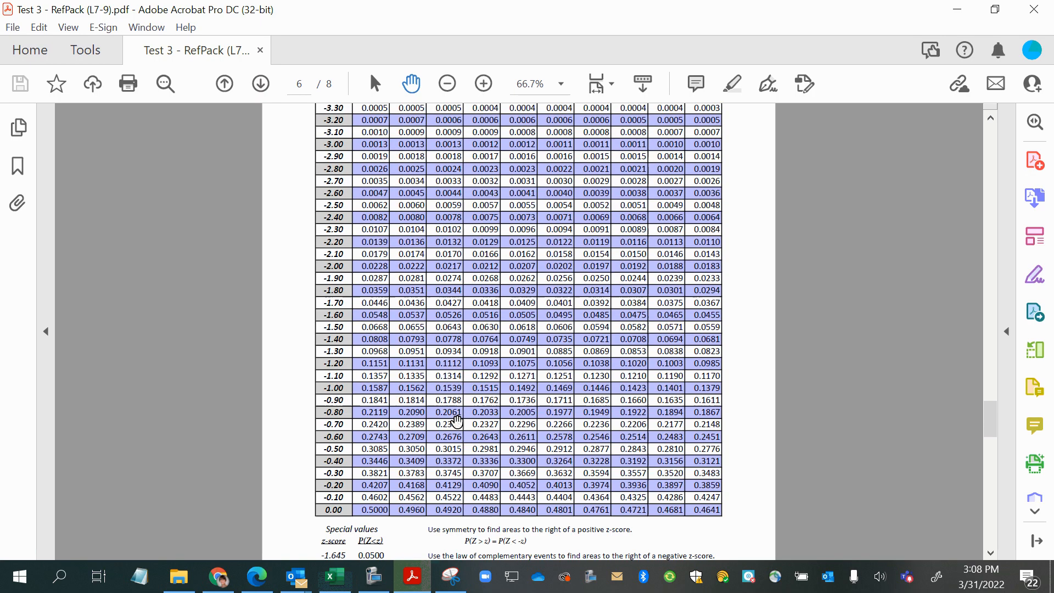
{"action": "scroll", "scroll_direction": "up", "scroll_amount": 3}
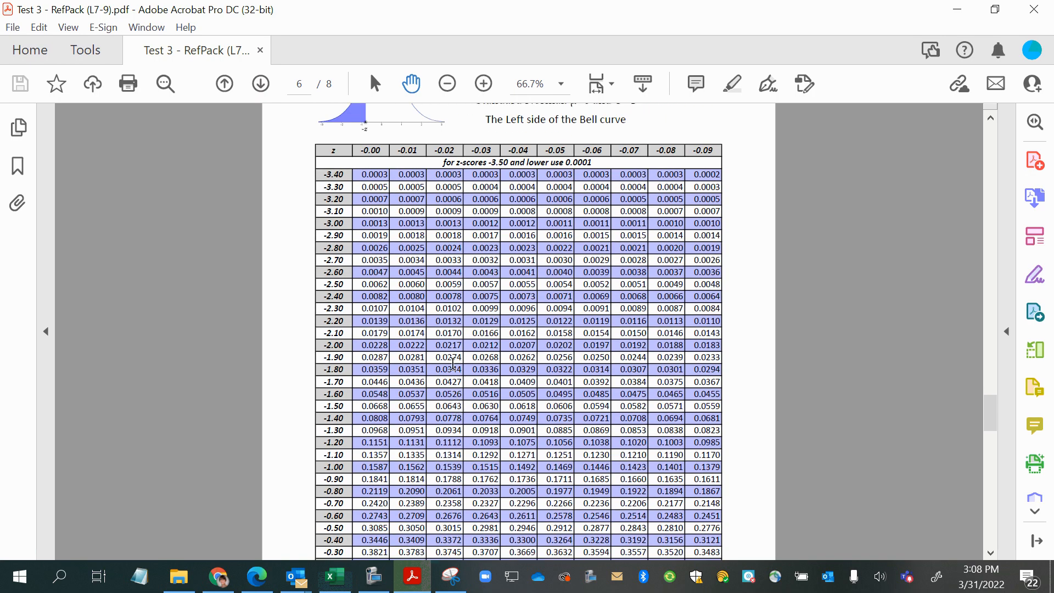
{"action": "mouse_move", "coordinate": [358, 355]}
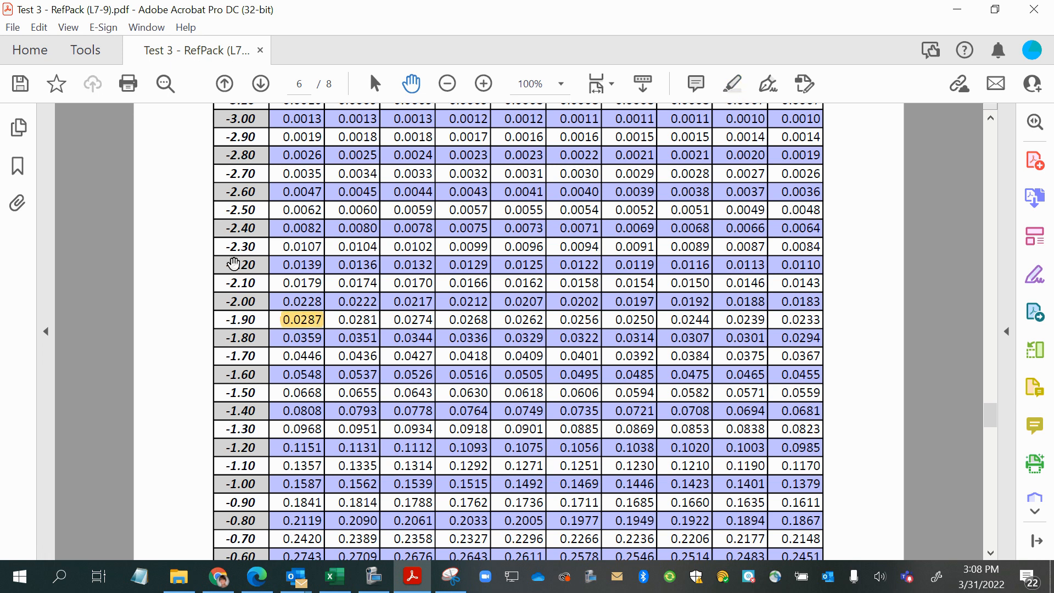
{"action": "mouse_move", "coordinate": [225, 321]}
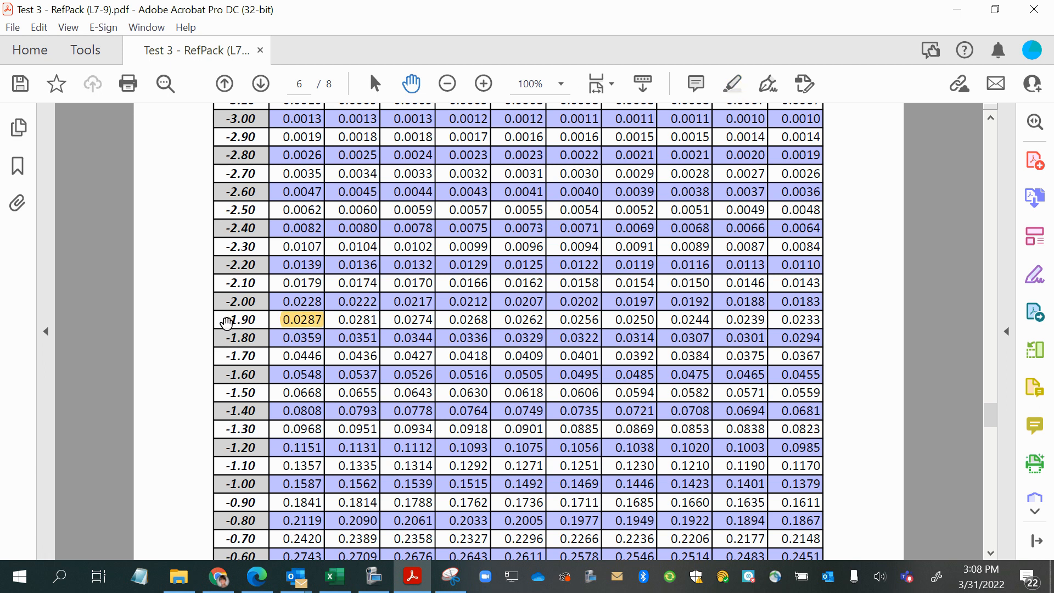
{"action": "mouse_move", "coordinate": [373, 83]}
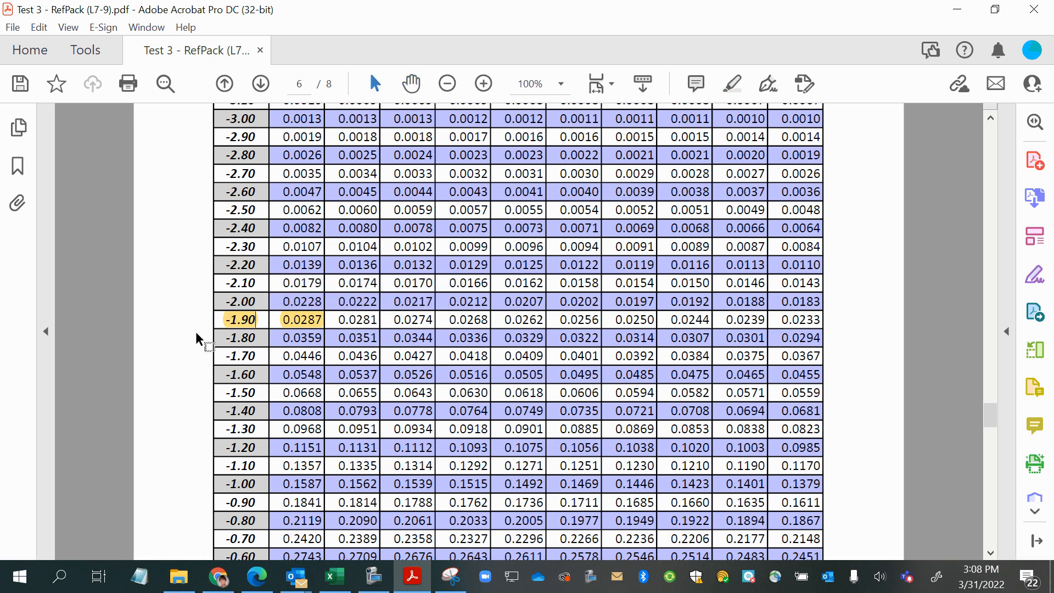
{"action": "scroll", "scroll_direction": "up", "scroll_amount": 3}
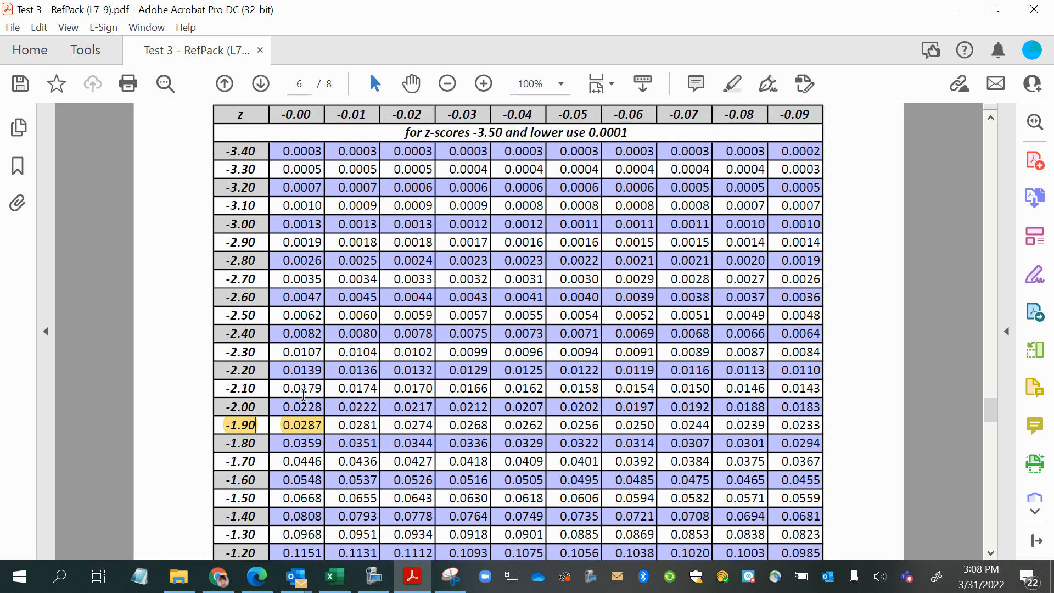
{"action": "scroll", "scroll_direction": "up", "scroll_amount": 3}
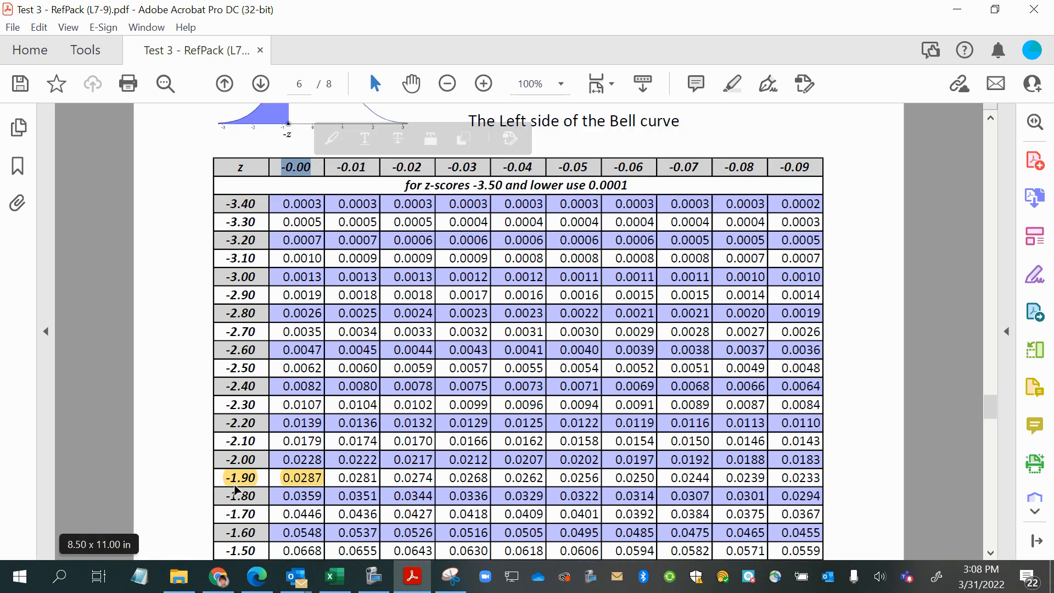
{"action": "mouse_move", "coordinate": [334, 576]}
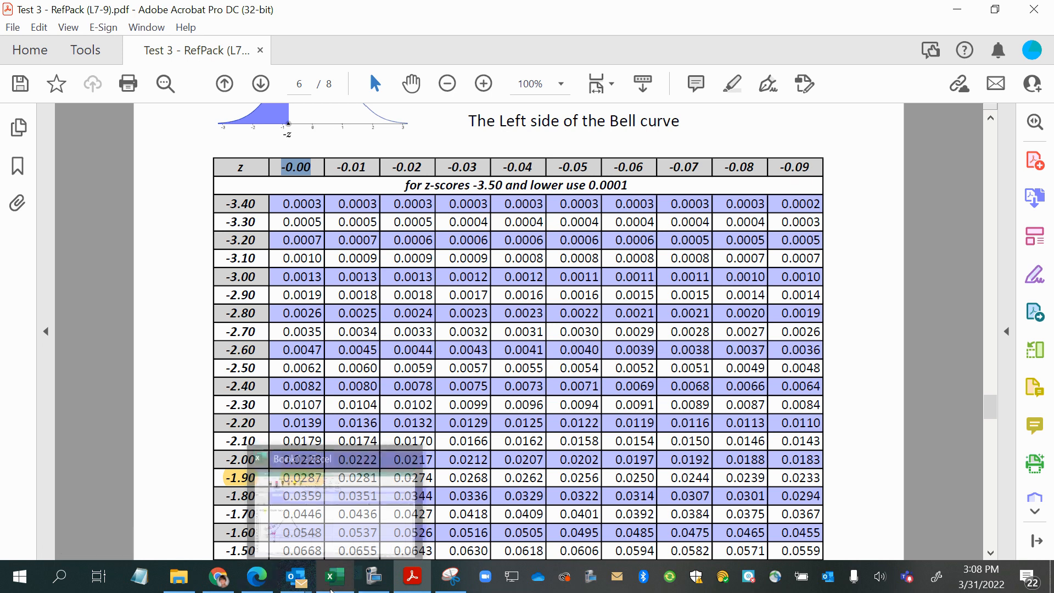
- Enter -1.90 as the boundary a in cell B13, then return to the z-table PDF
{"action": "left_click", "coordinate": [334, 577]}
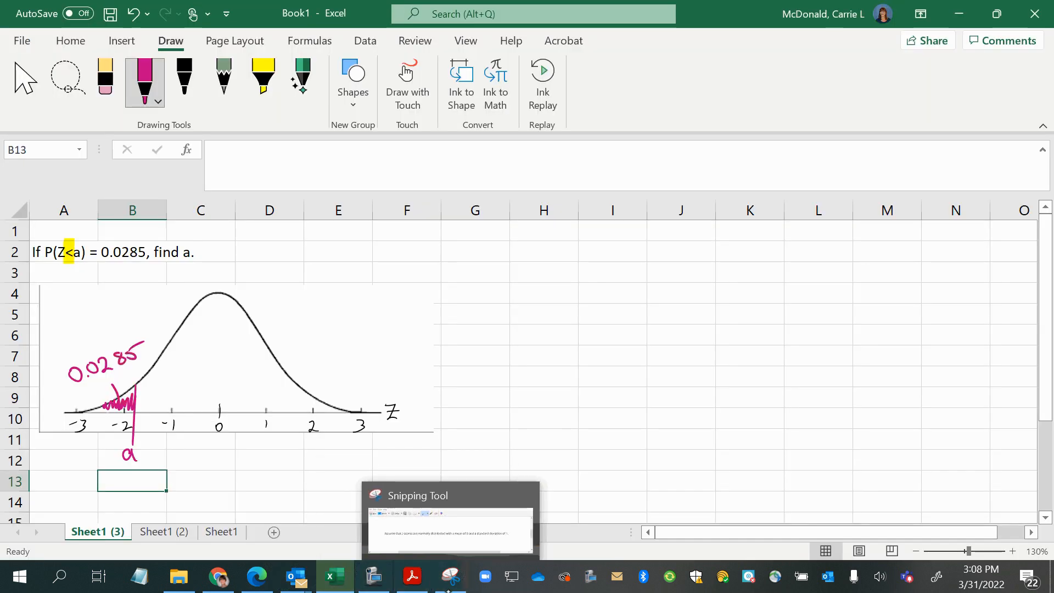
{"action": "type", "text": "-1.90"}
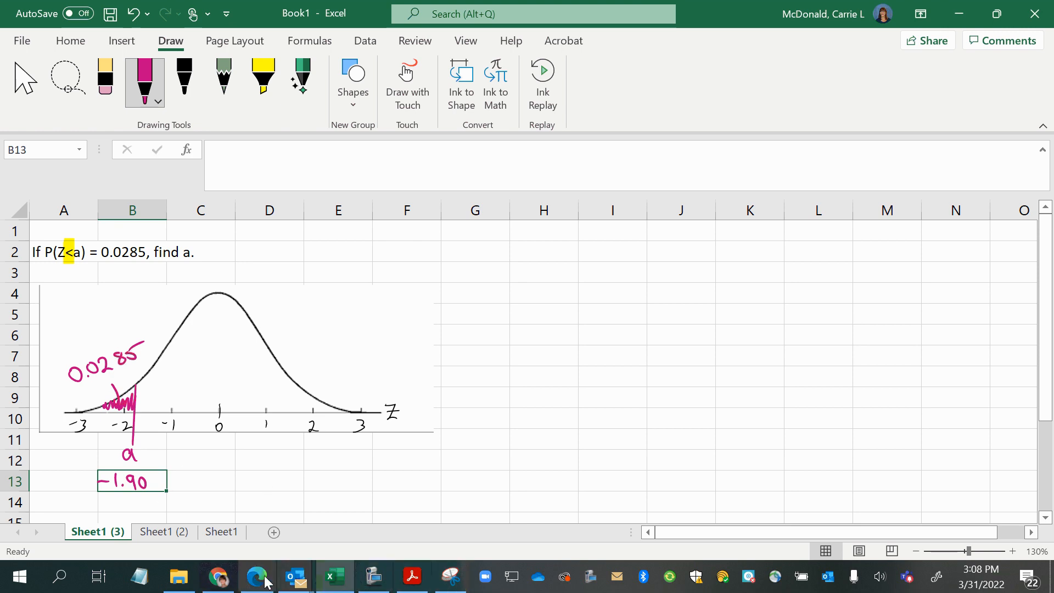
{"action": "left_click", "coordinate": [411, 577]}
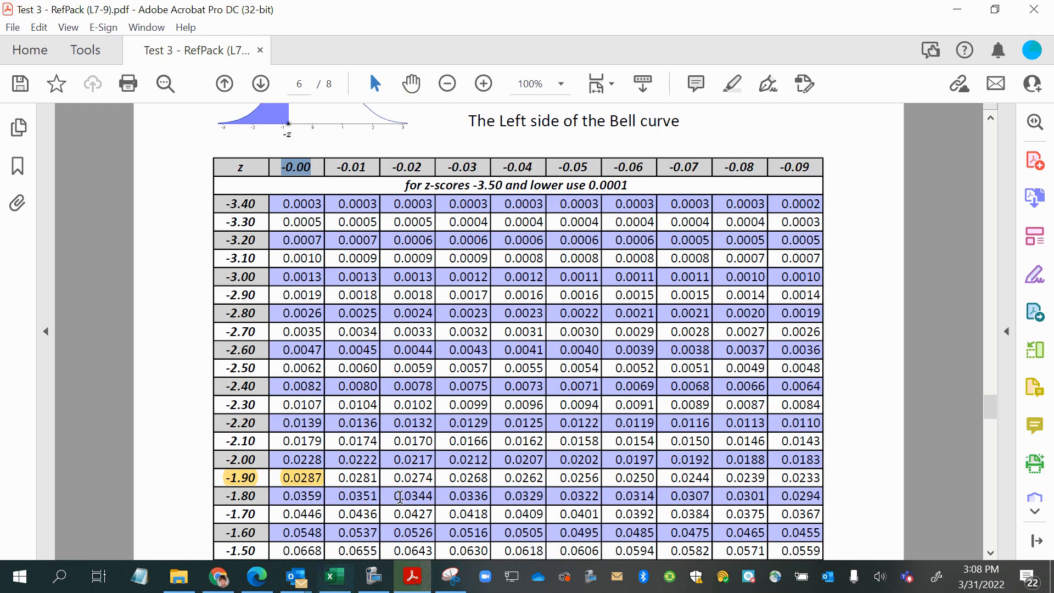
{"action": "scroll", "scroll_direction": "up", "scroll_amount": 3}
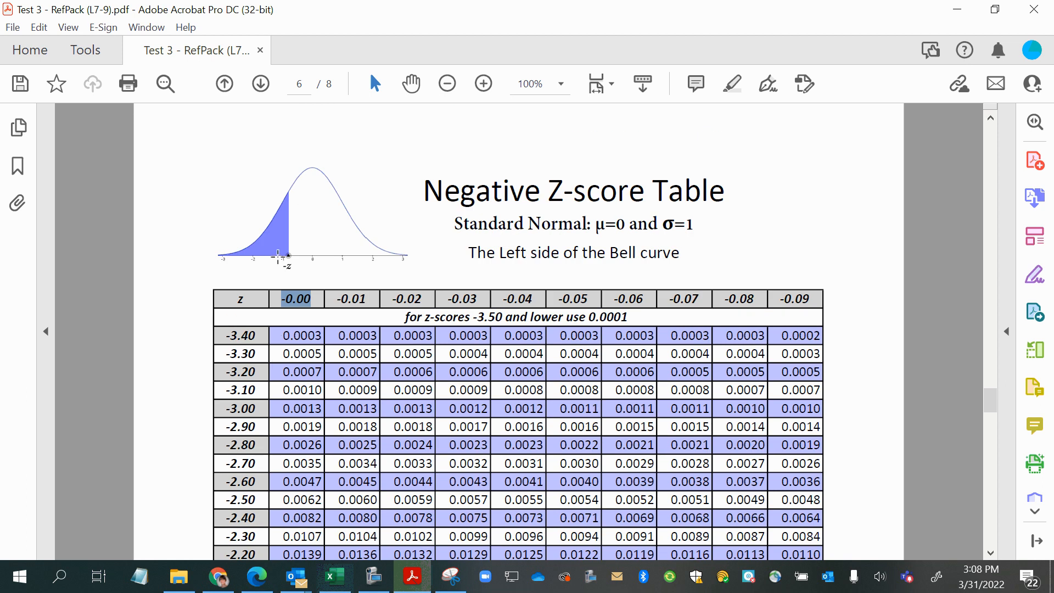
{"action": "mouse_move", "coordinate": [577, 460]}
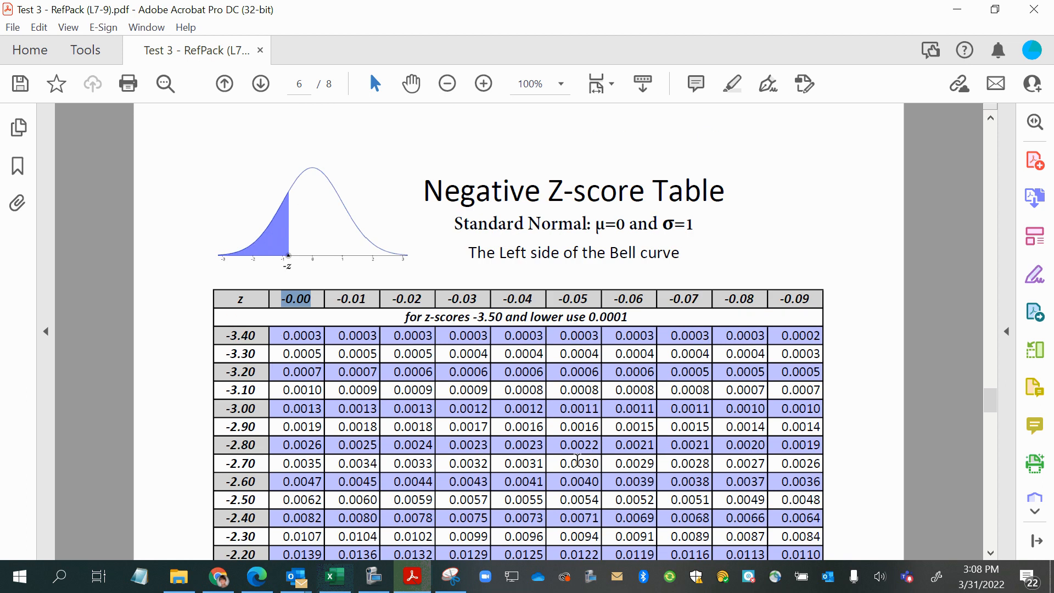
{"action": "scroll", "scroll_direction": "down", "scroll_amount": 3}
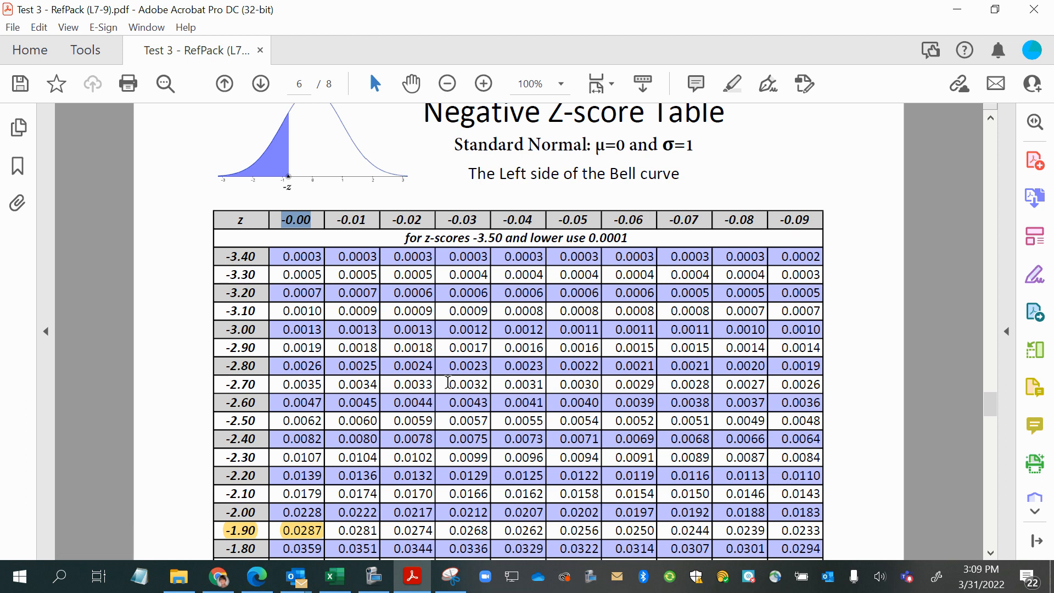
{"action": "scroll", "scroll_direction": "up", "scroll_amount": 3}
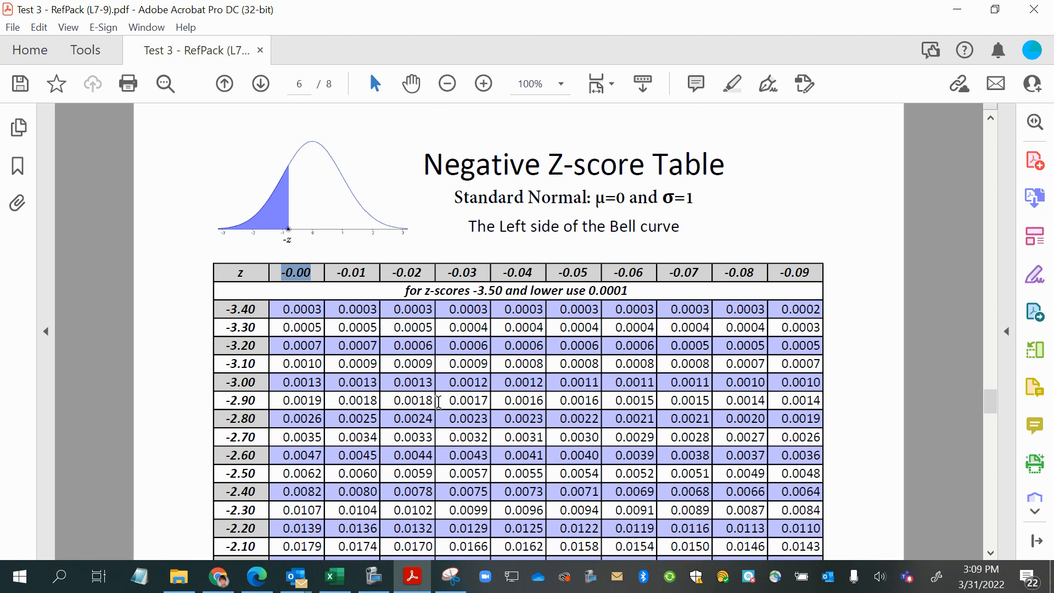
{"action": "scroll", "scroll_direction": "down", "scroll_amount": 3}
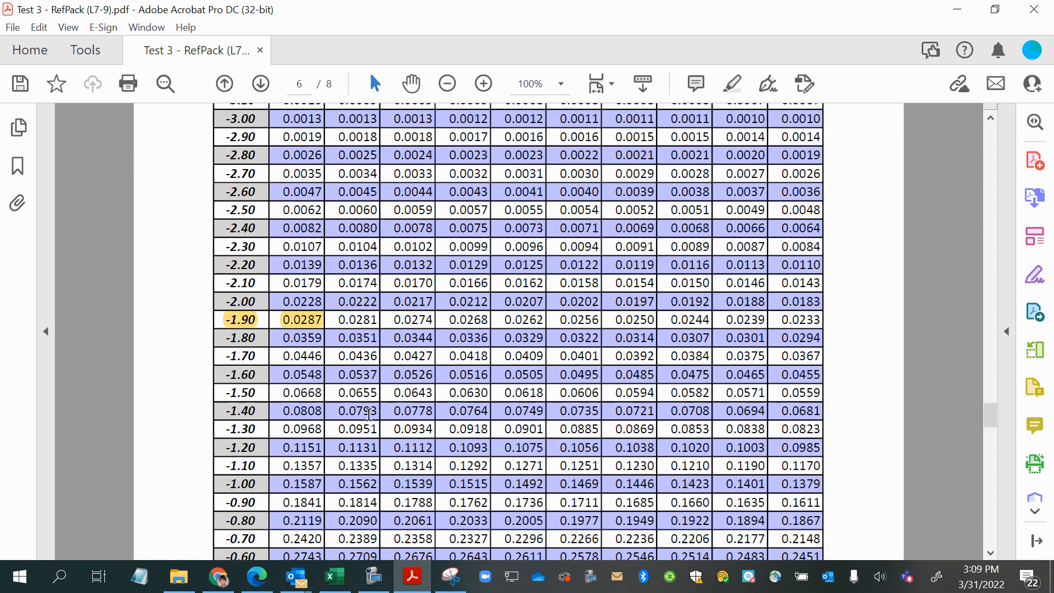
{"action": "scroll", "scroll_direction": "down", "scroll_amount": 3}
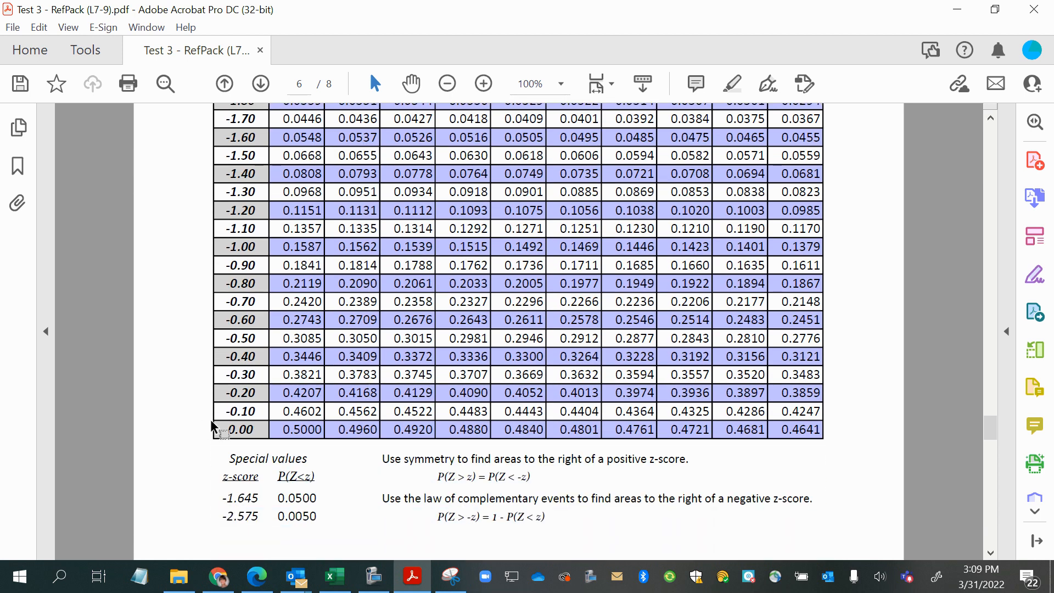
{"action": "scroll", "scroll_direction": "down", "scroll_amount": 3}
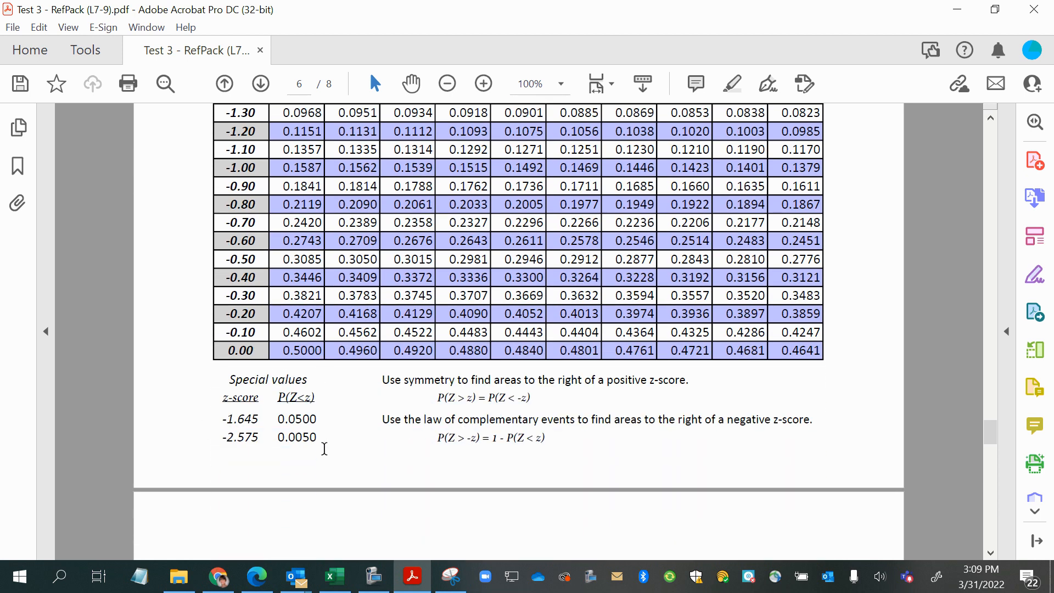
{"action": "left_click", "coordinate": [260, 84]}
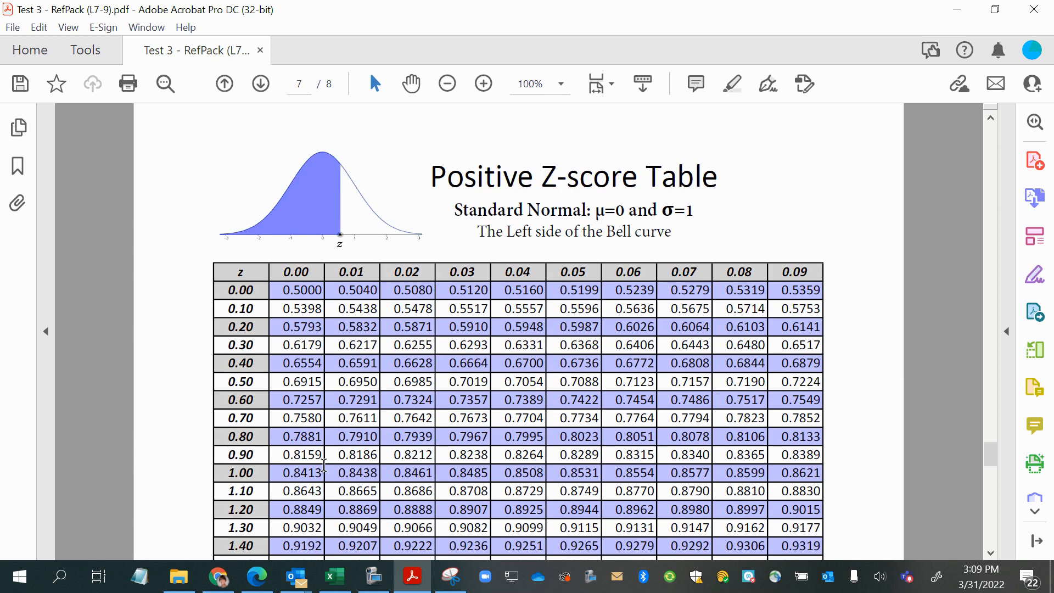
{"action": "scroll", "scroll_direction": "down", "scroll_amount": 3}
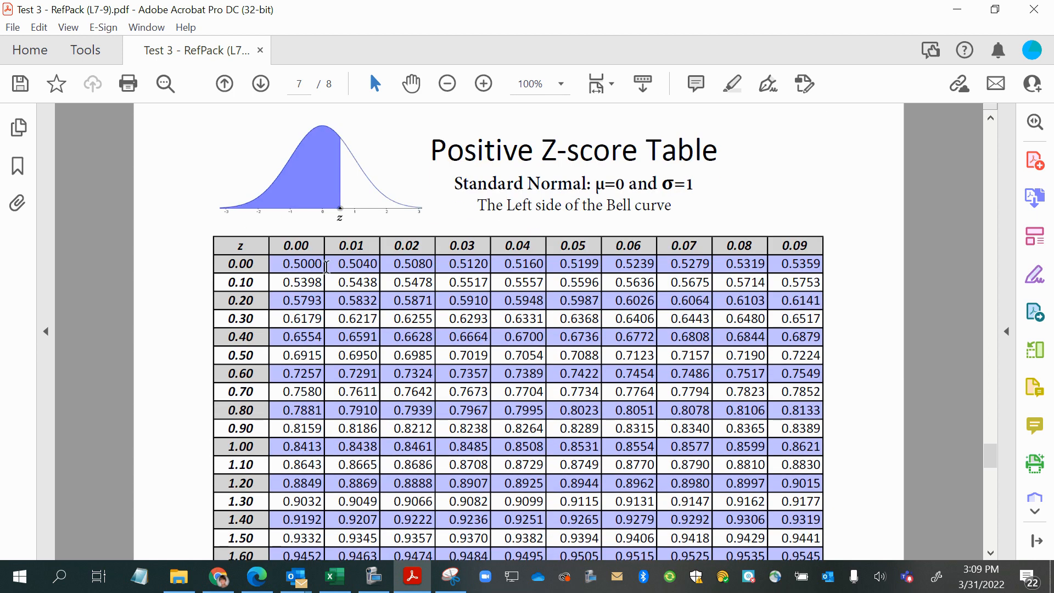
{"action": "scroll", "scroll_direction": "down", "scroll_amount": 3}
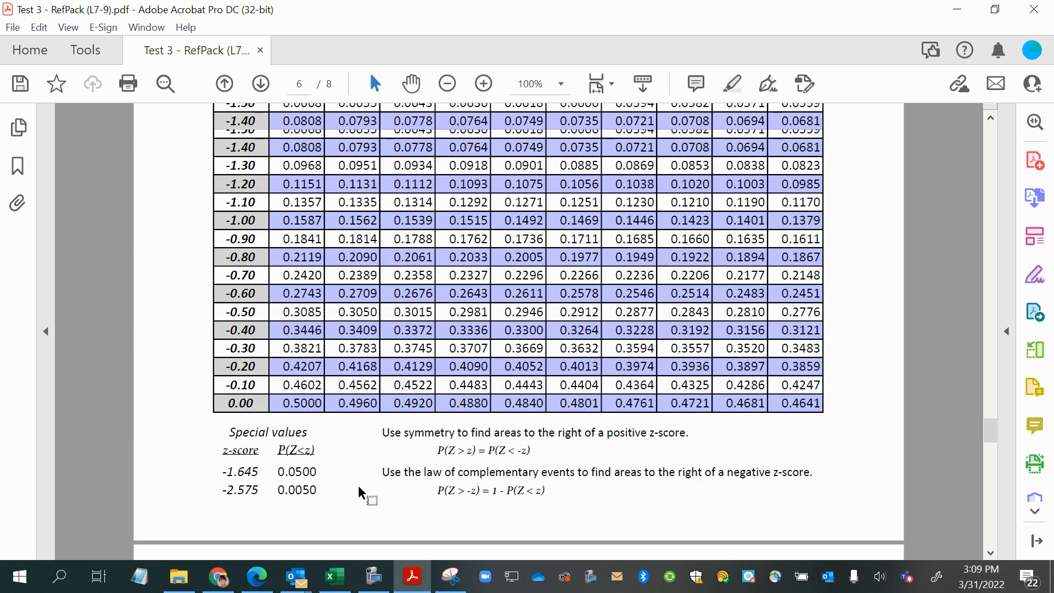
{"action": "scroll", "scroll_direction": "up", "scroll_amount": 3}
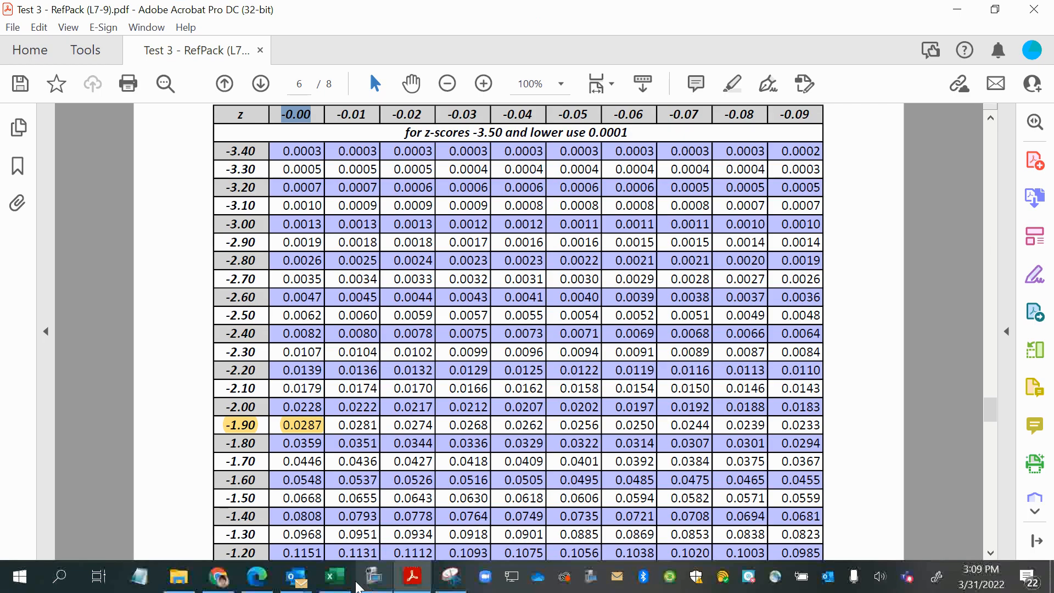
{"action": "left_click", "coordinate": [334, 576]}
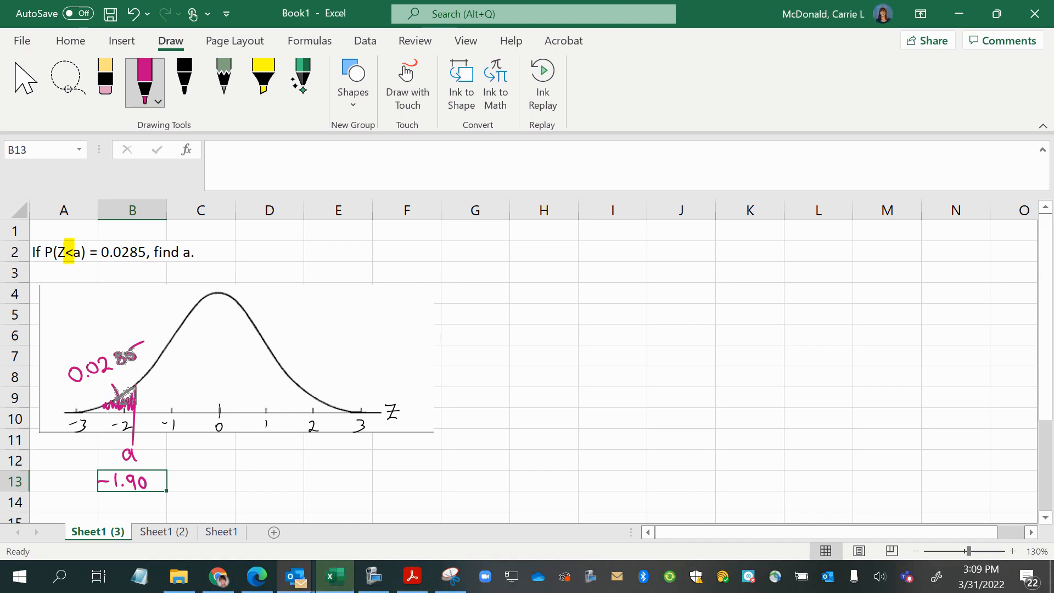
{"action": "mouse_move", "coordinate": [410, 576]}
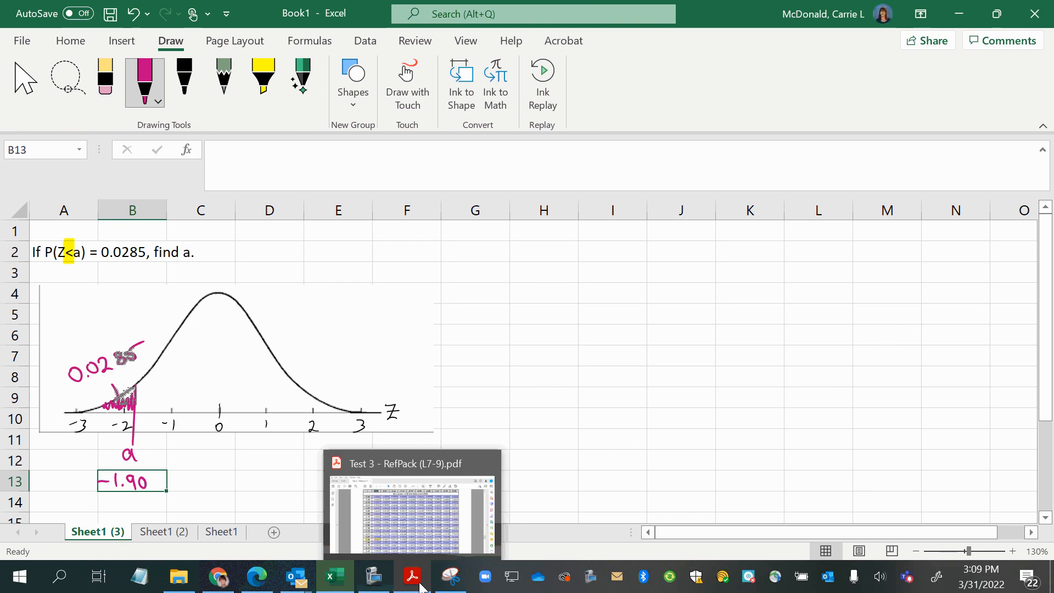
{"action": "mouse_move", "coordinate": [413, 582]}
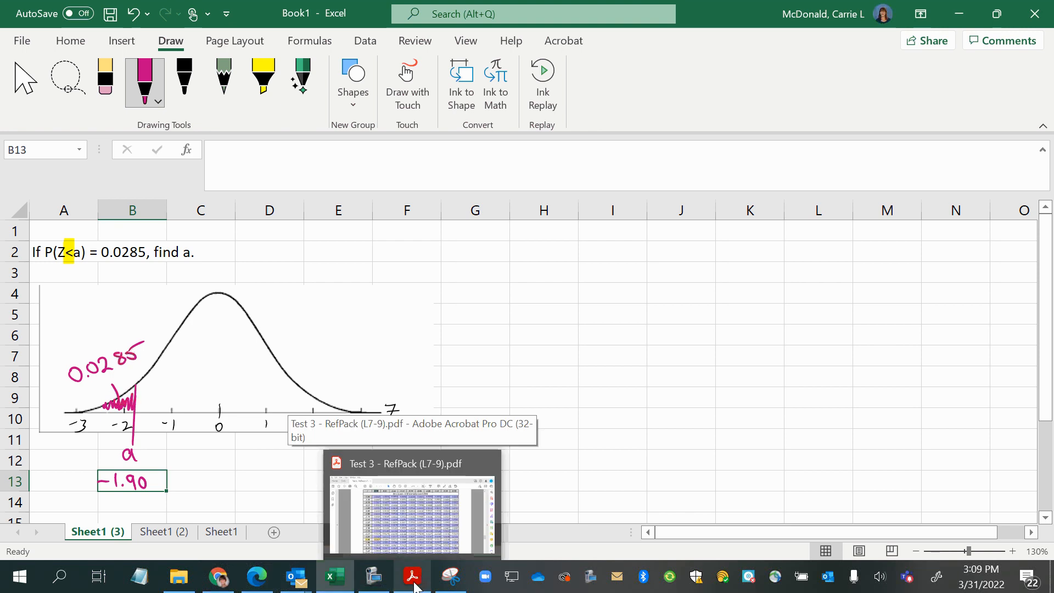
- Scroll the reference PDF through the normal-distribution formulas to Objective 2
{"action": "left_click", "coordinate": [412, 504]}
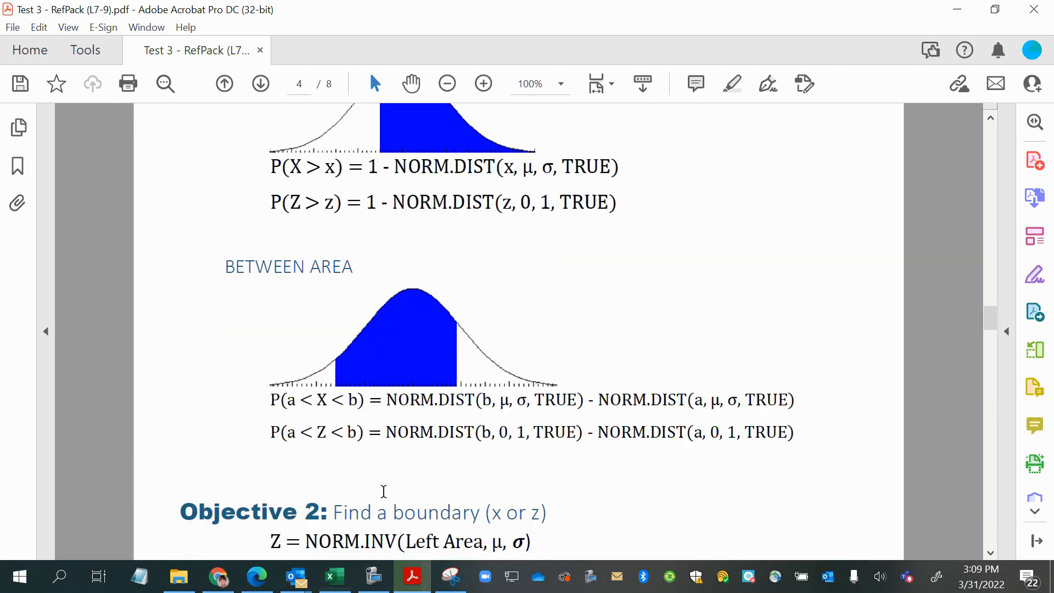
{"action": "scroll", "scroll_direction": "up", "scroll_amount": 3}
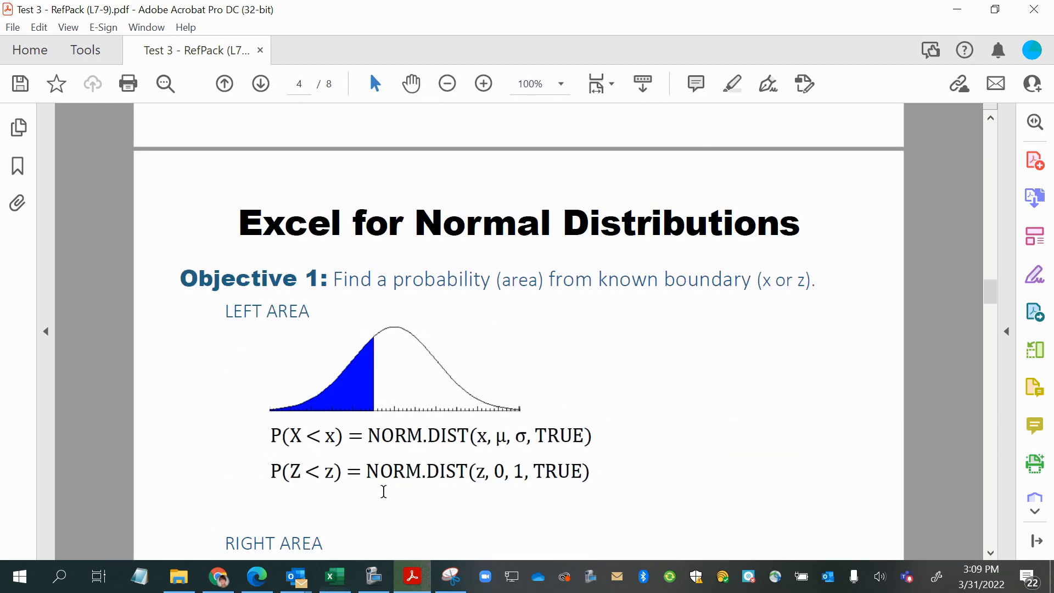
{"action": "mouse_move", "coordinate": [174, 276]}
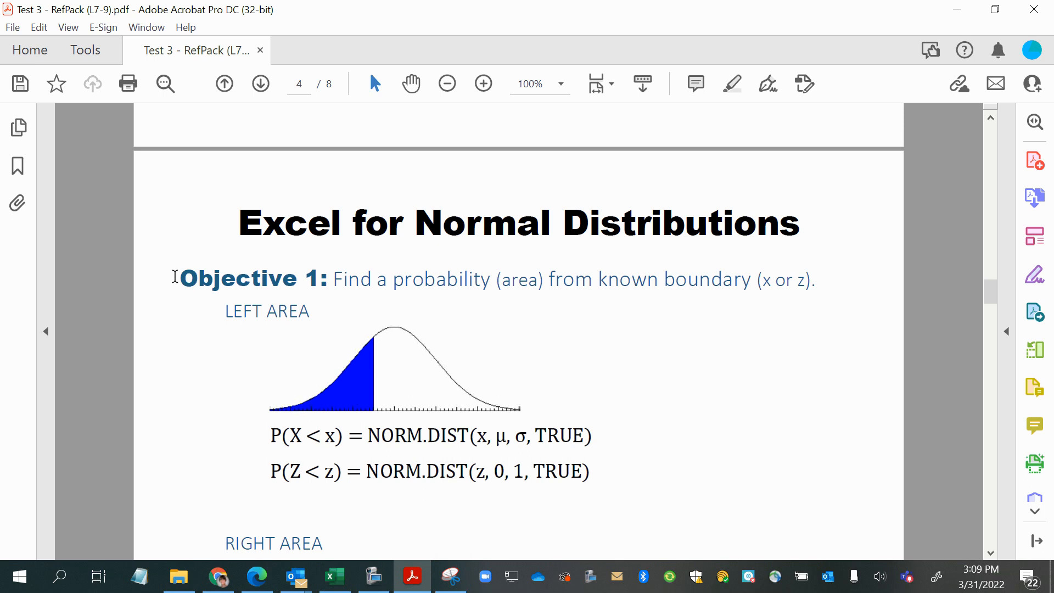
{"action": "mouse_move", "coordinate": [296, 344]}
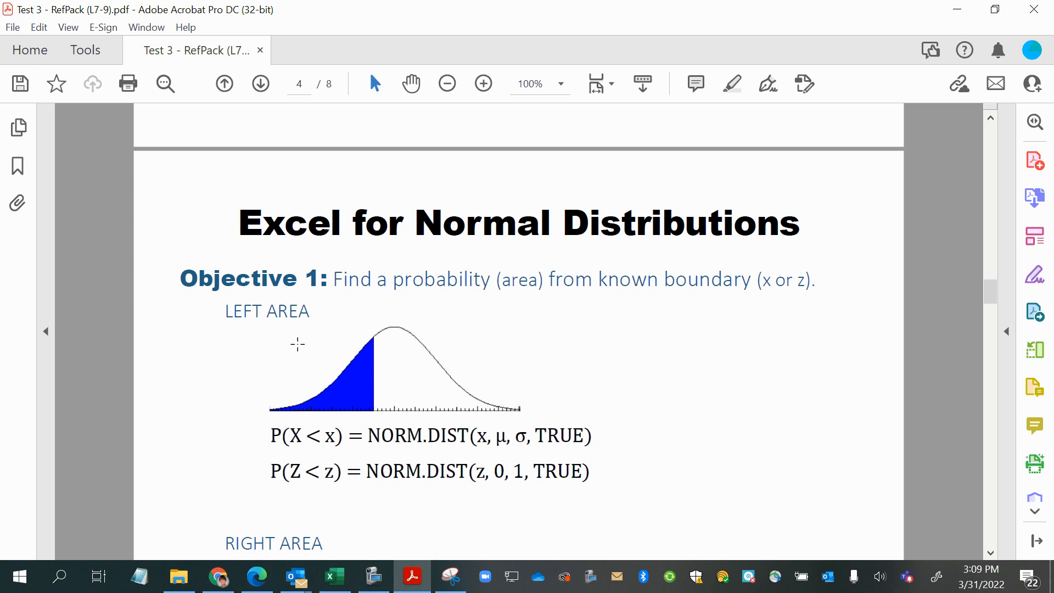
{"action": "scroll", "scroll_direction": "down", "scroll_amount": 3}
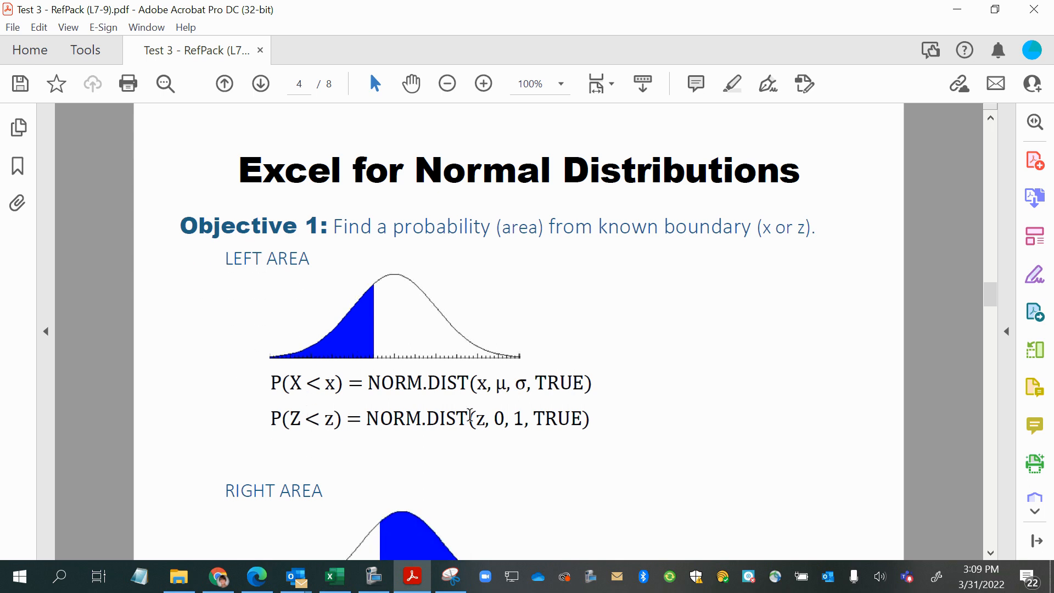
{"action": "scroll", "scroll_direction": "down", "scroll_amount": 3}
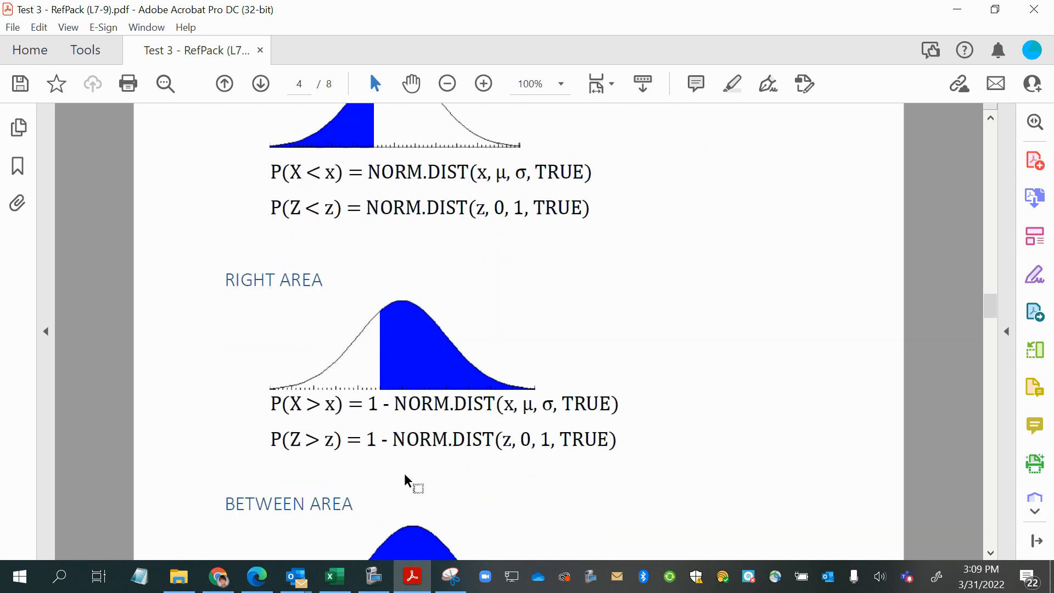
{"action": "scroll", "scroll_direction": "down", "scroll_amount": 3}
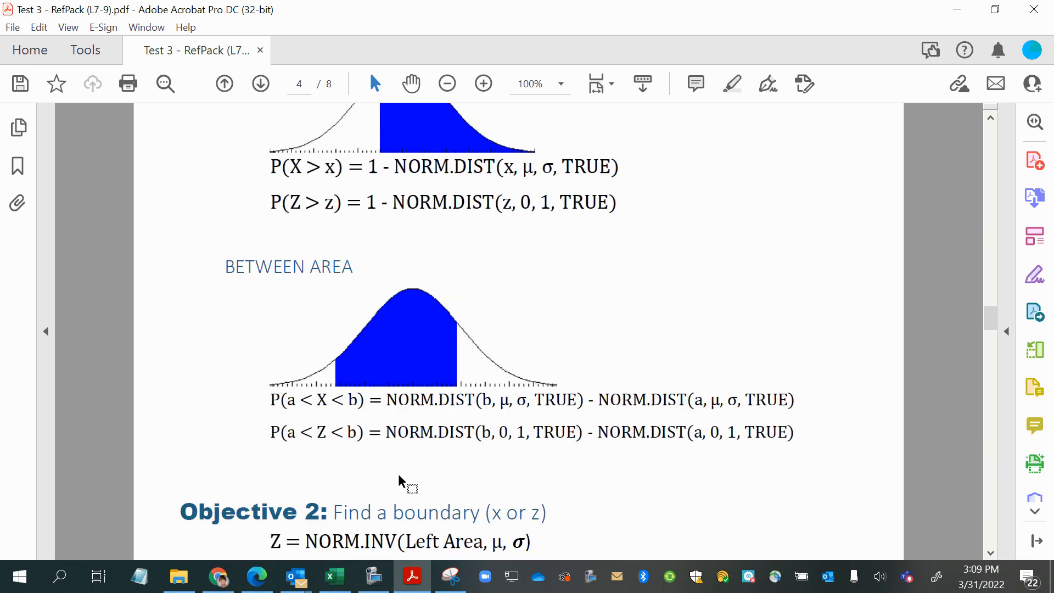
{"action": "scroll", "scroll_direction": "up", "scroll_amount": 3}
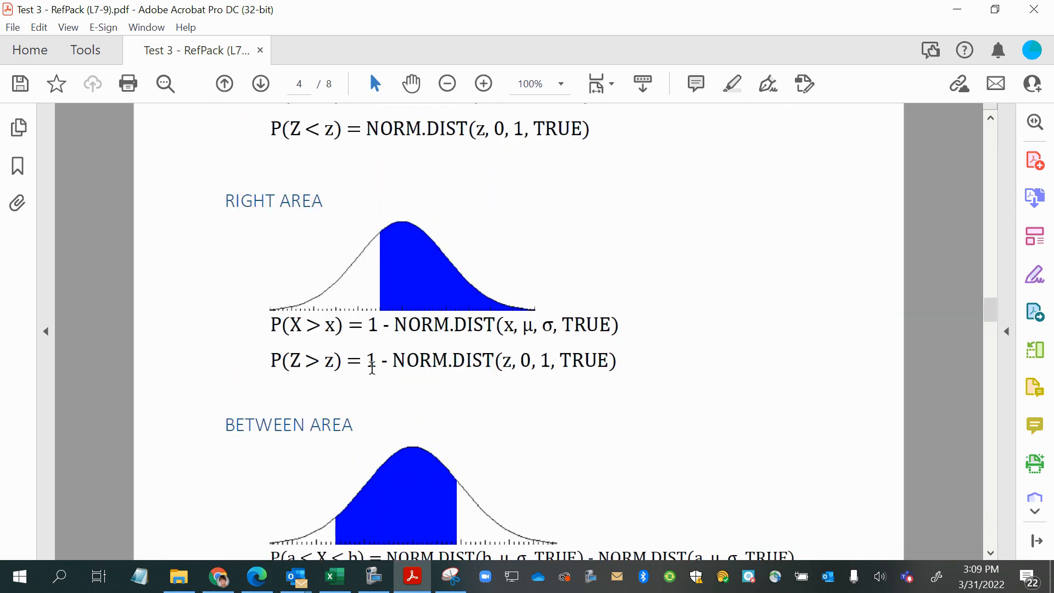
{"action": "scroll", "scroll_direction": "down", "scroll_amount": 3}
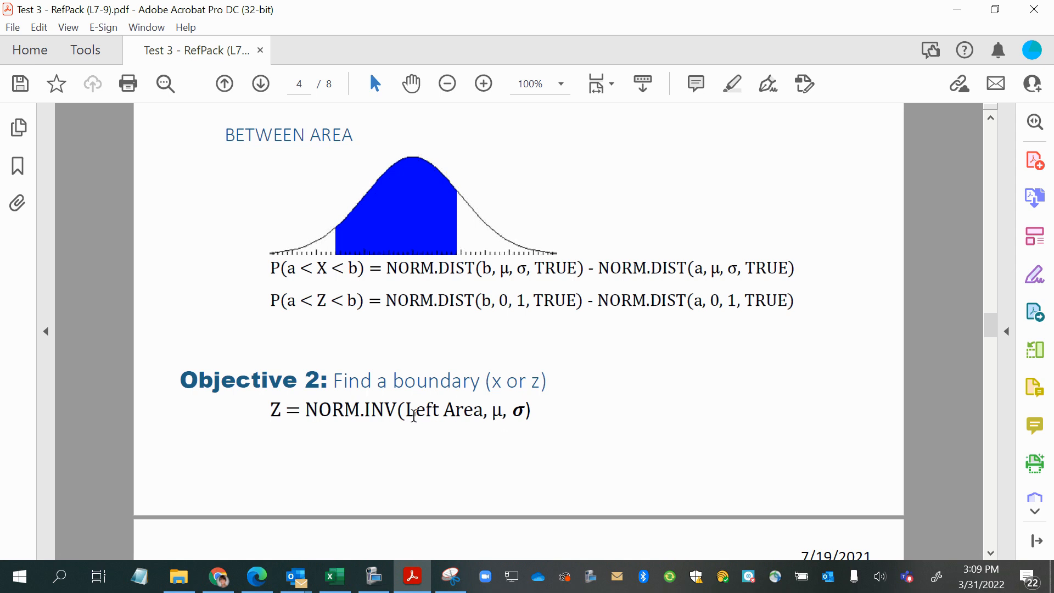
- Mark the Left Area argument of the NORM.INV formula and return to the Excel workbook
{"action": "double_click", "coordinate": [444, 410]}
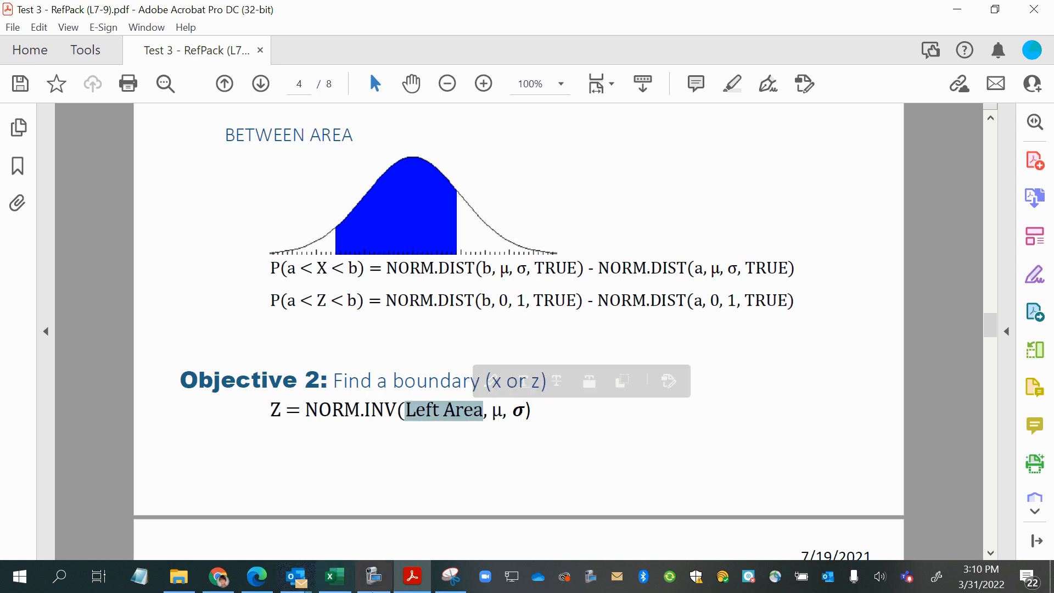
{"action": "left_click", "coordinate": [334, 576]}
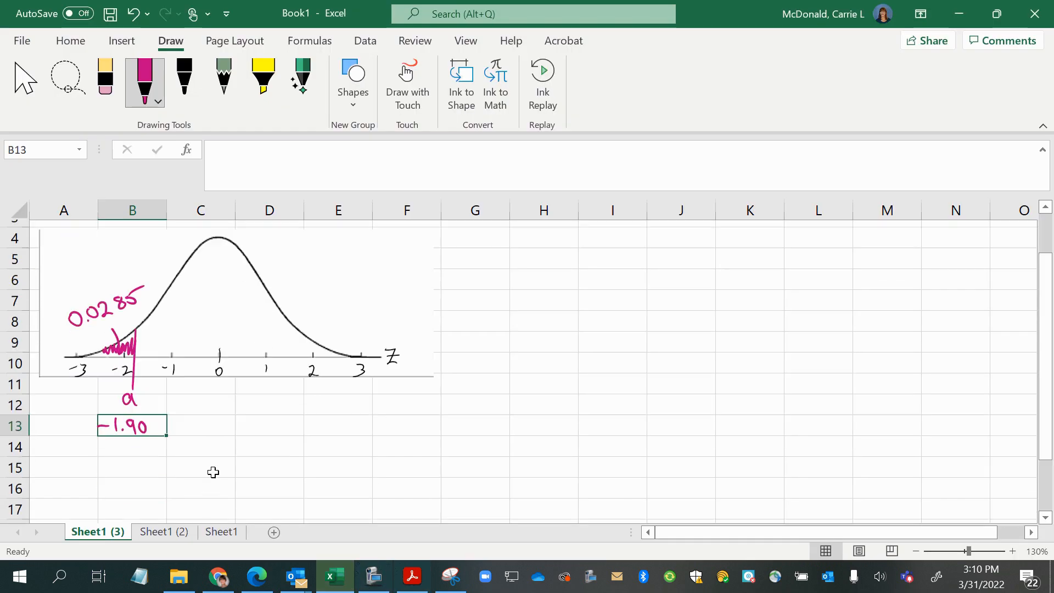
- Compute =NORM.INV(.0285,0,1) in B14, giving -1.90331
{"action": "type", "text": "="}
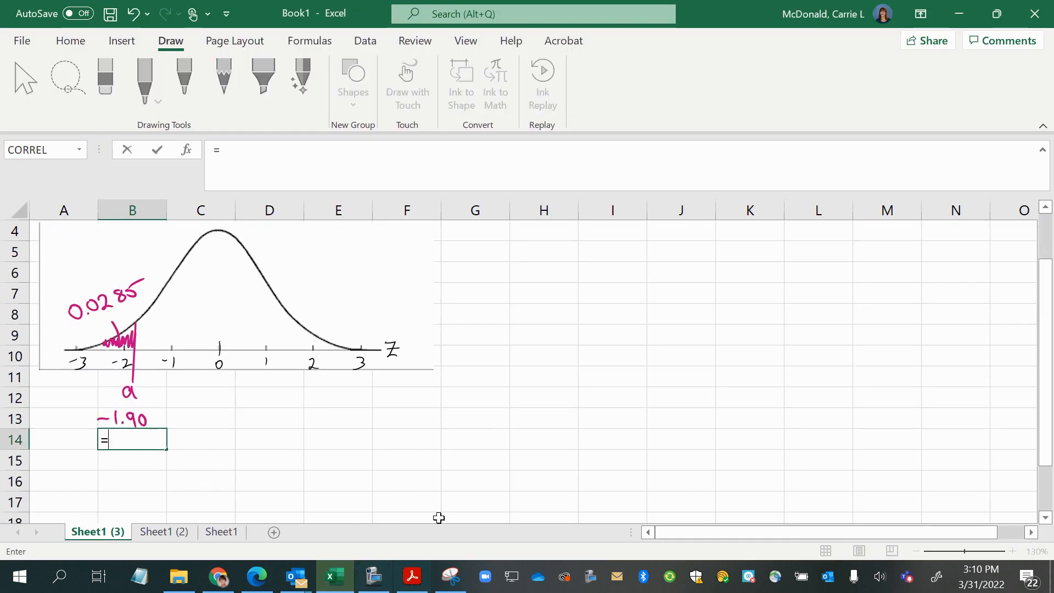
{"action": "type", "text": "norm.inv("}
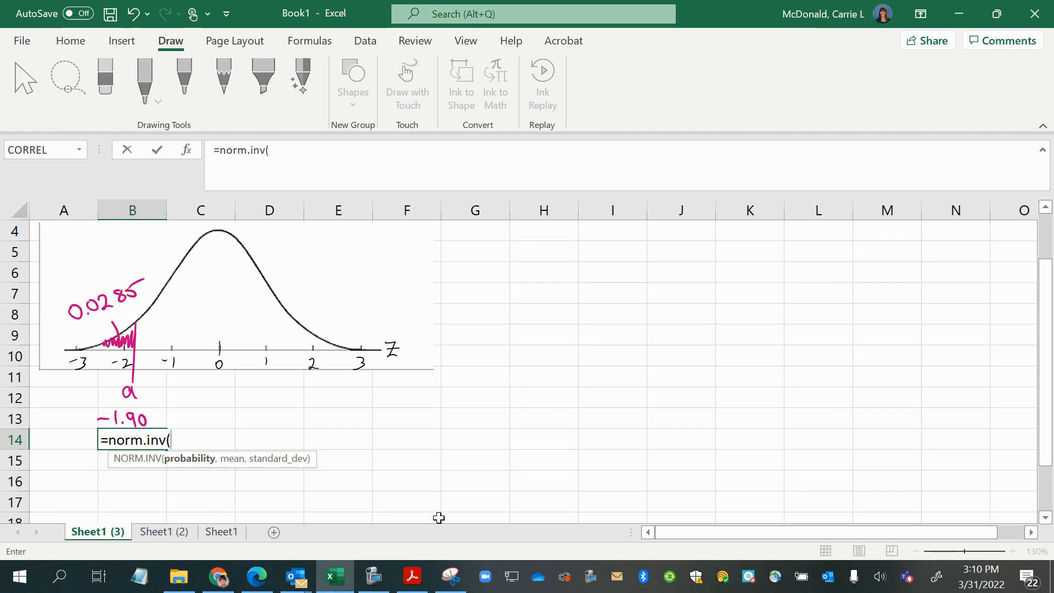
{"action": "type", "text": ".025"}
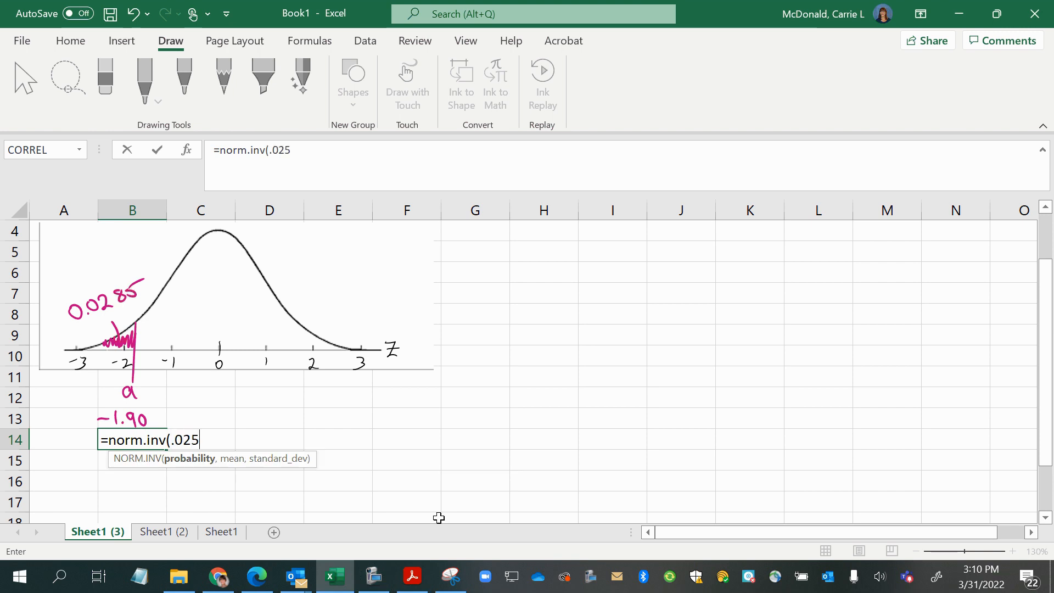
{"action": "type", "text": "85,"}
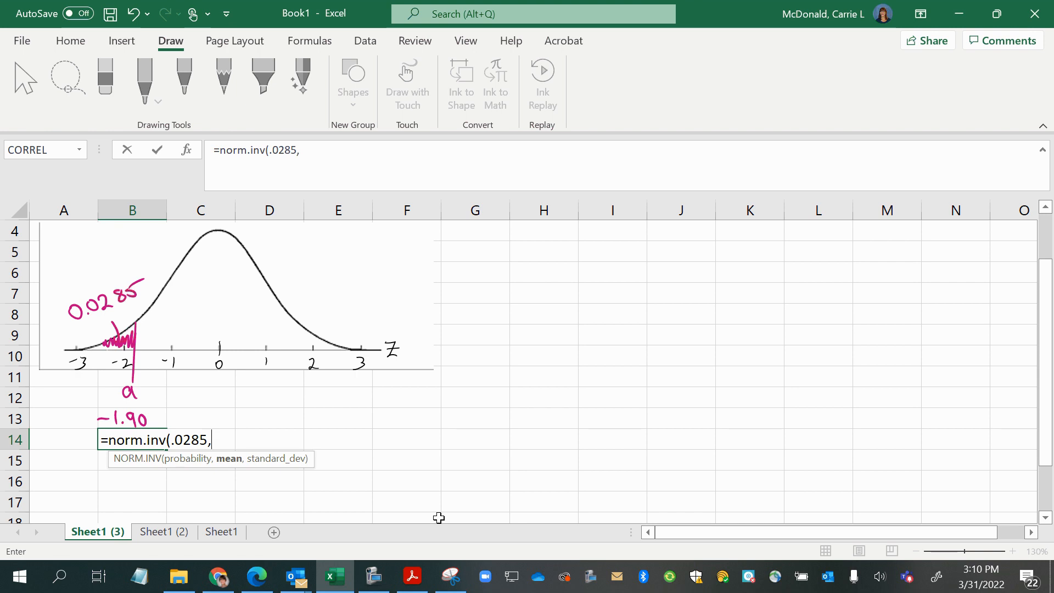
{"action": "type", "text": "0,1)"}
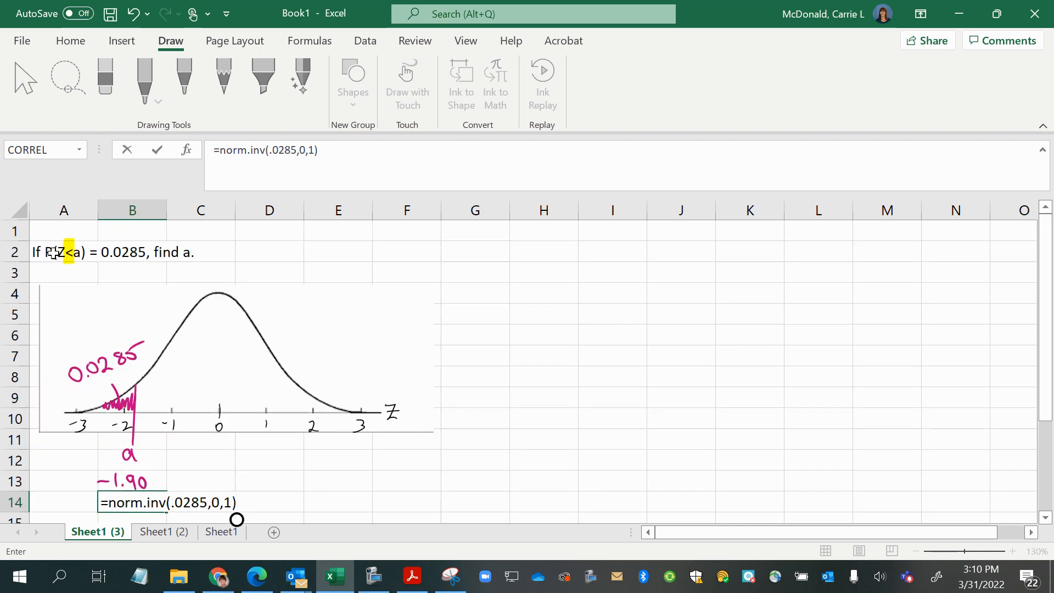
{"action": "scroll", "scroll_direction": "down", "scroll_amount": 3}
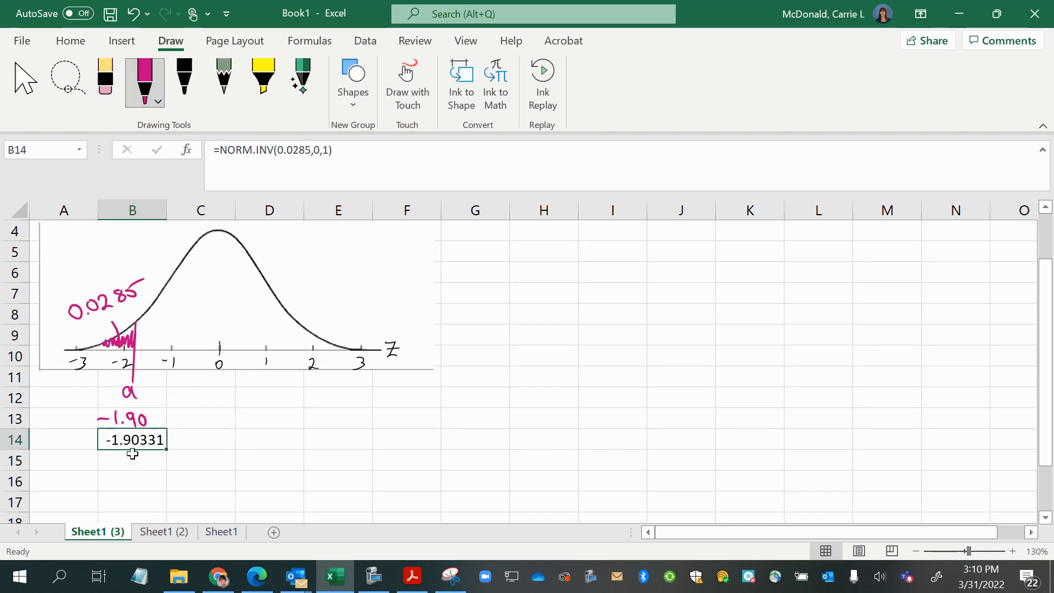
{"action": "mouse_move", "coordinate": [310, 522]}
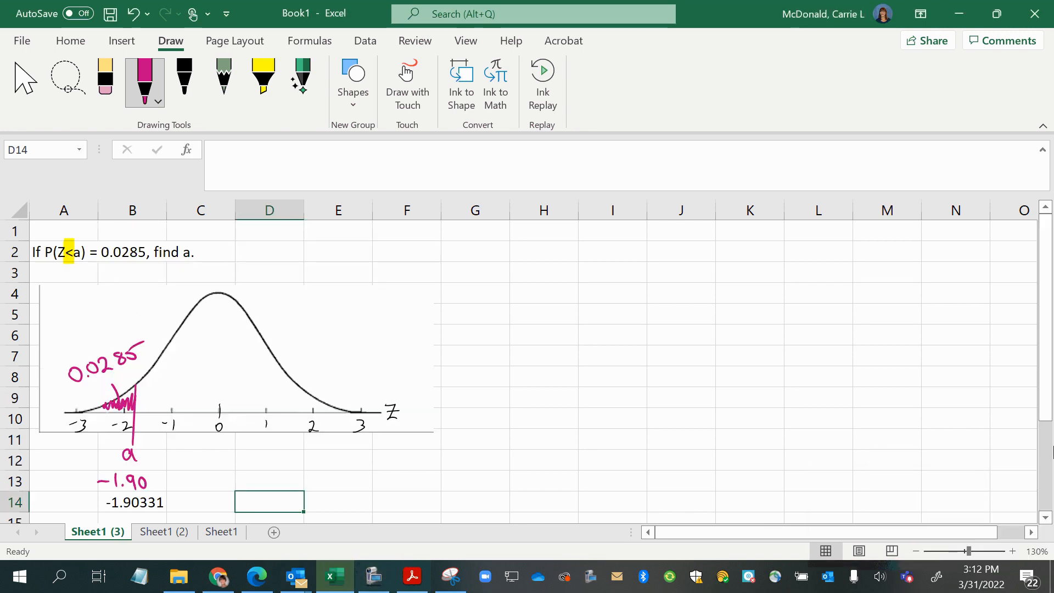
- Erase the pink tail shading, labels and -1.90 note from the curve with the Eraser
{"action": "left_click", "coordinate": [104, 80]}
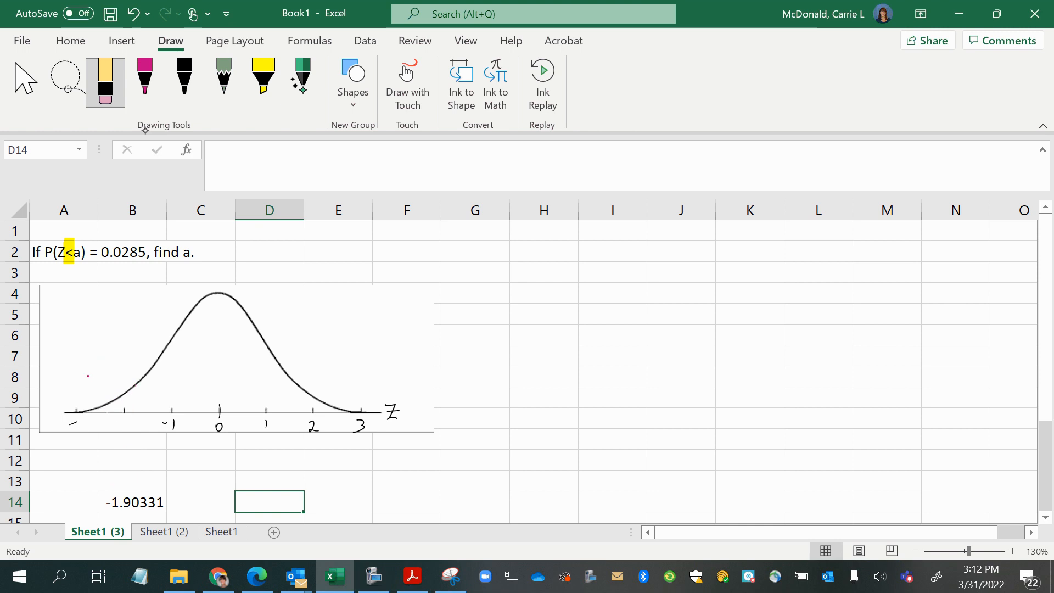
{"action": "left_click", "coordinate": [63, 251]}
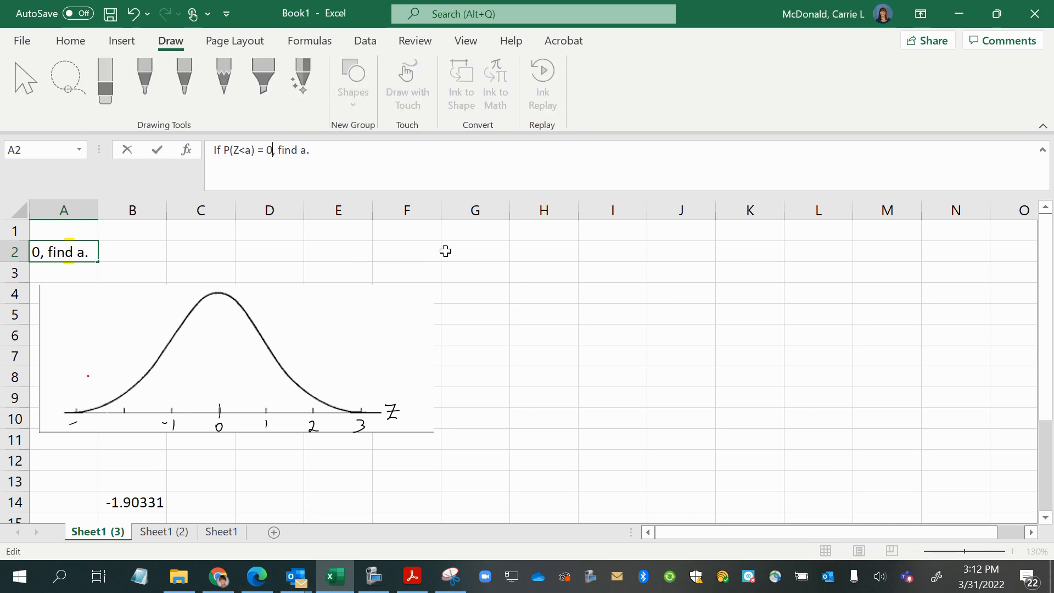
- Replace 0.0285 with 0.7231 so A2 reads If P(Z<a) = 0.7231, find a
{"action": "type", "text": "3"}
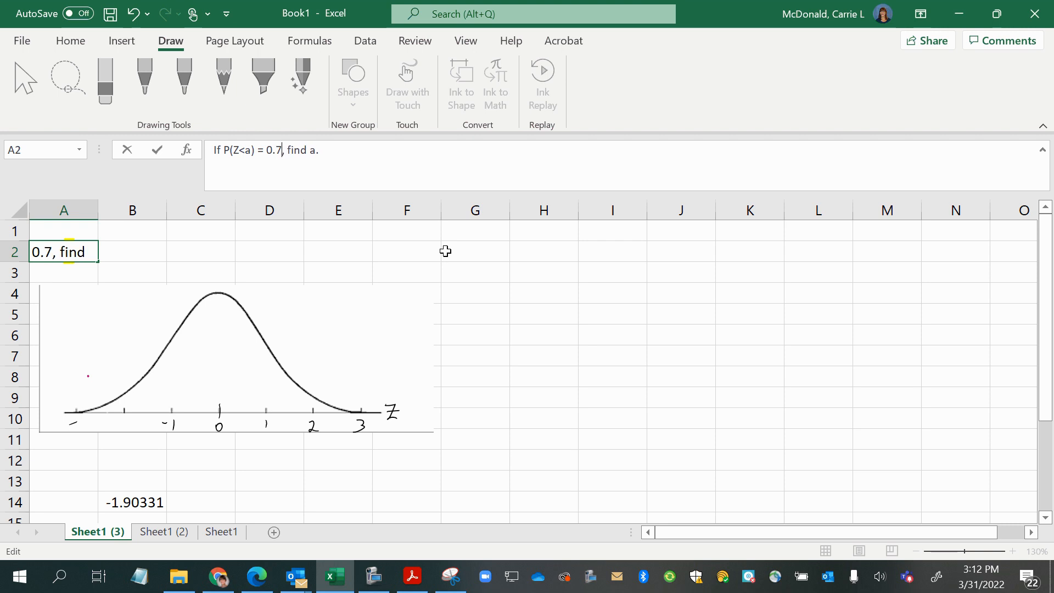
{"action": "type", "text": "23"}
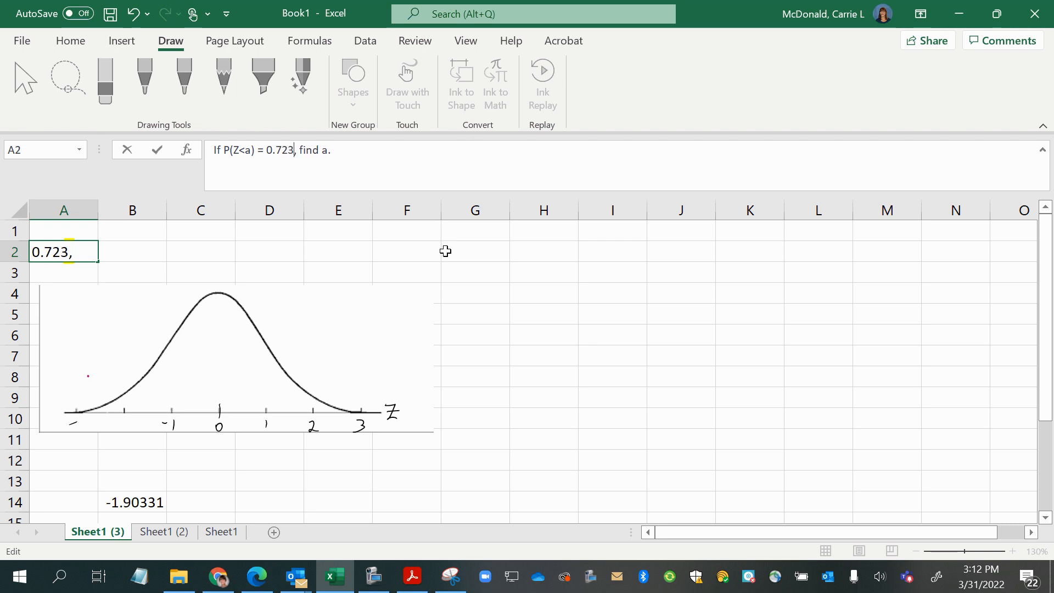
{"action": "type", "text": "1"}
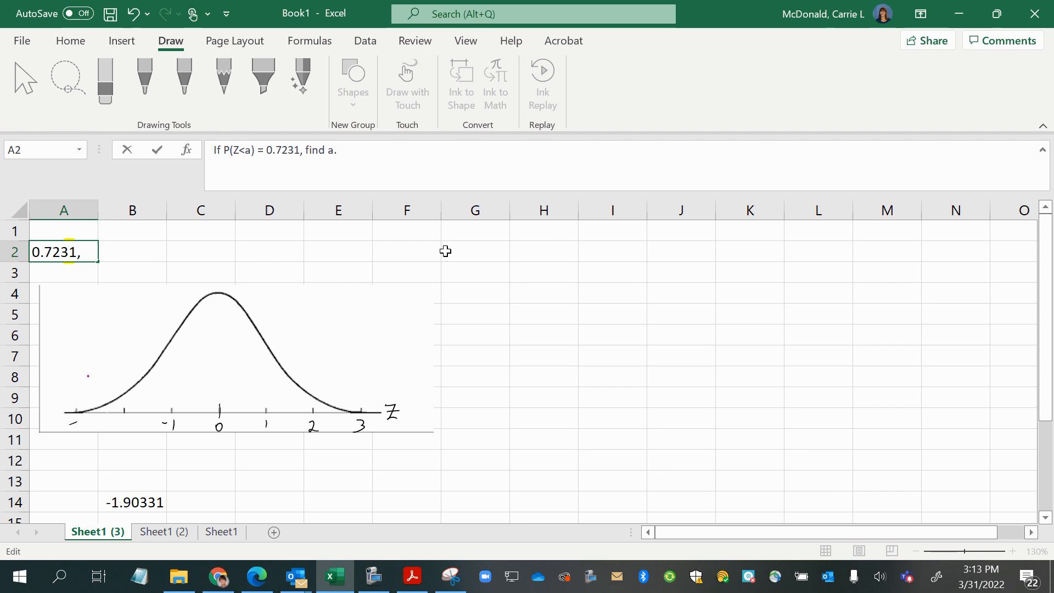
{"action": "left_click", "coordinate": [474, 396]}
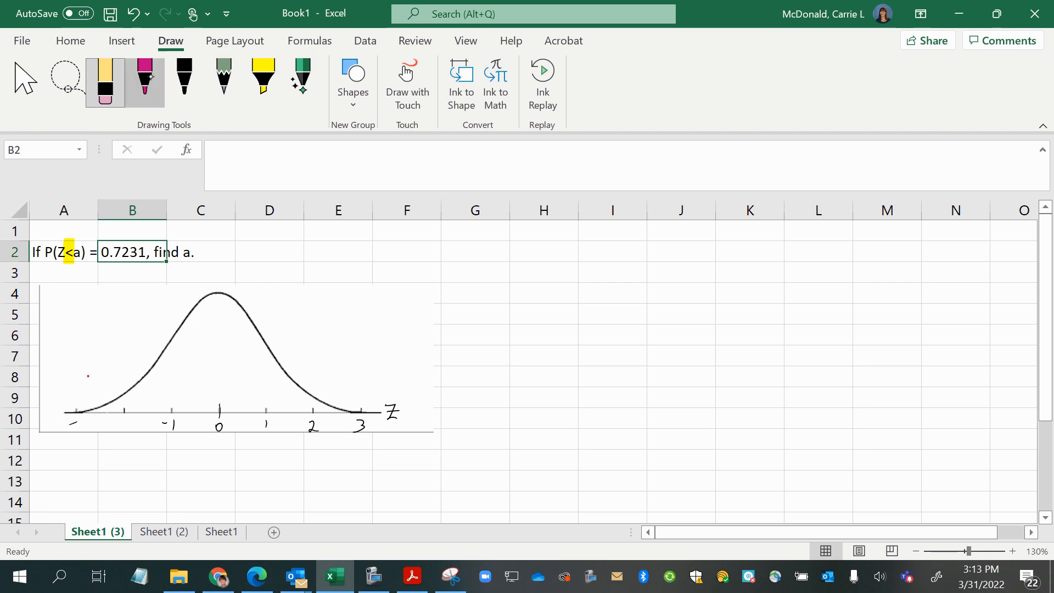
- Ink boundary a just past z = 1 with 0.7231 as the left area, erasing the trial 0.5 sketch
{"action": "left_click", "coordinate": [143, 81]}
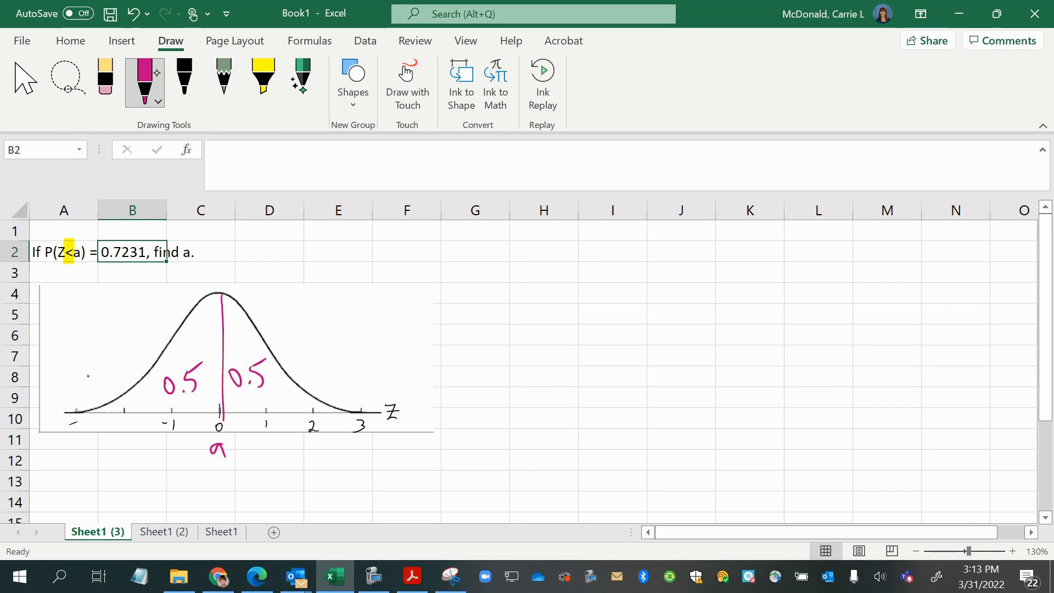
{"action": "left_click", "coordinate": [221, 356]}
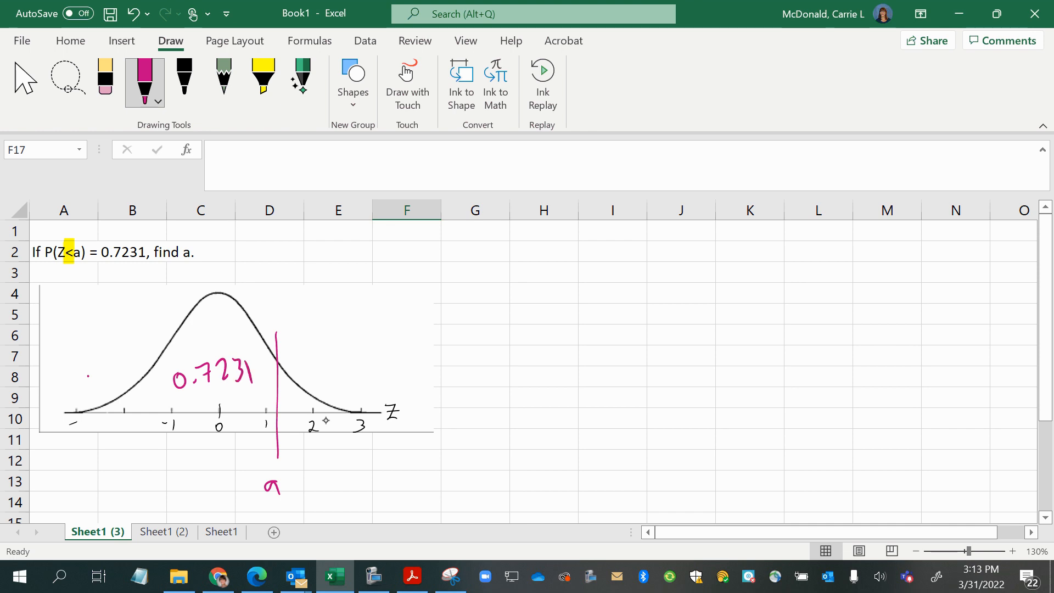
- Enter =NORM.INV(0.7231,0,1) in D14 beneath the inked a, returning 0.59208
{"action": "left_click", "coordinate": [269, 501]}
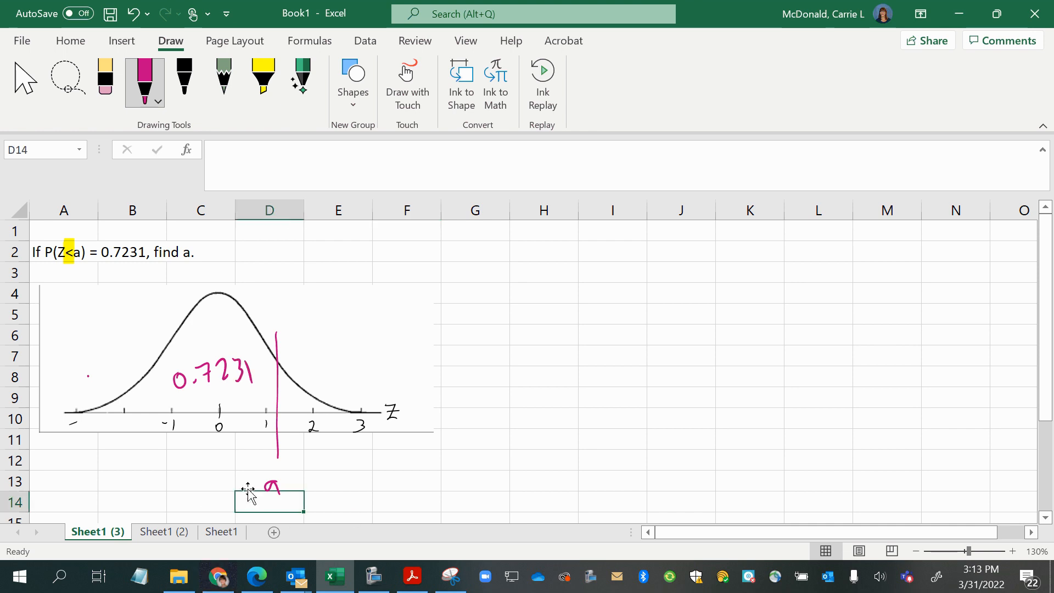
{"action": "type", "text": "=norm.inv(0."}
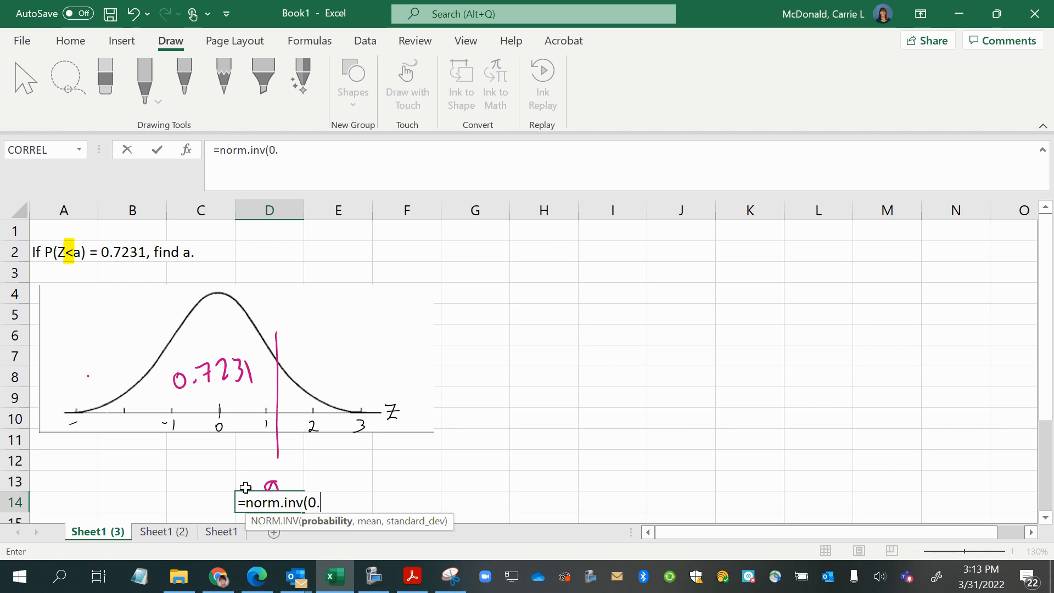
{"action": "type", "text": "7231"}
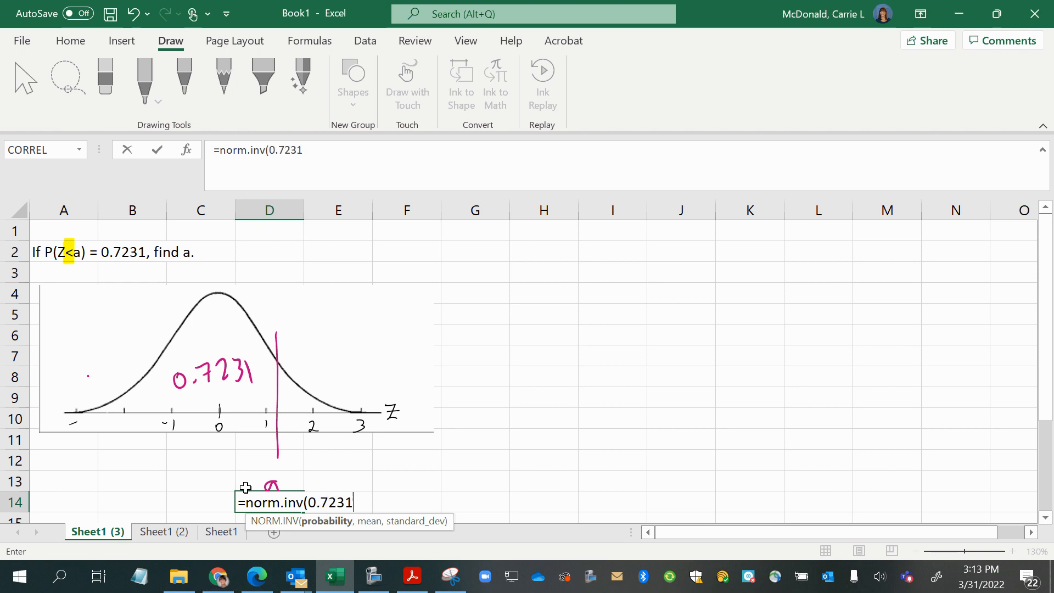
{"action": "type", "text": ","}
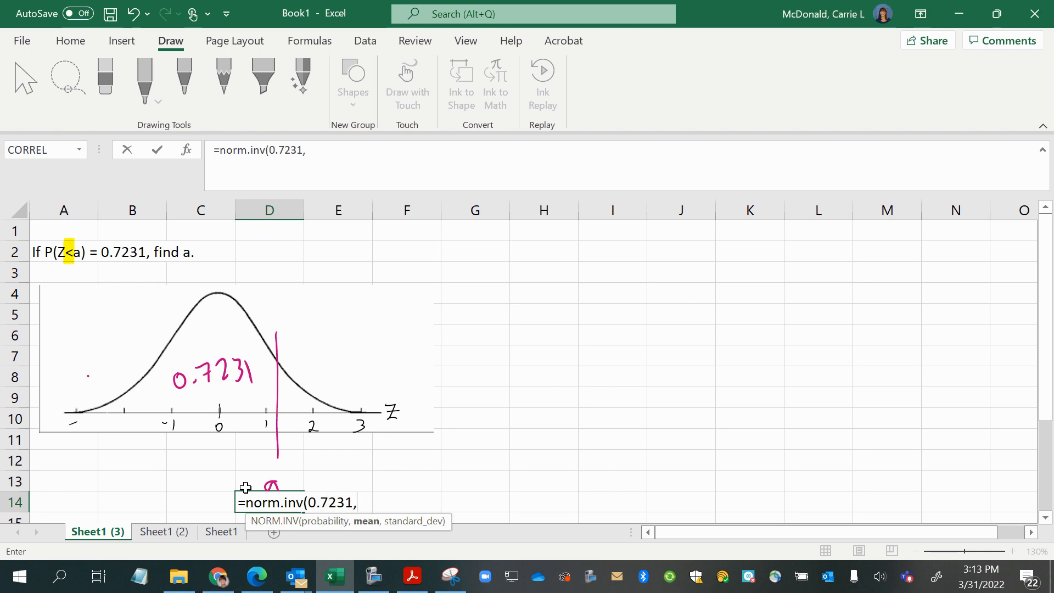
{"action": "type", "text": "0,1"}
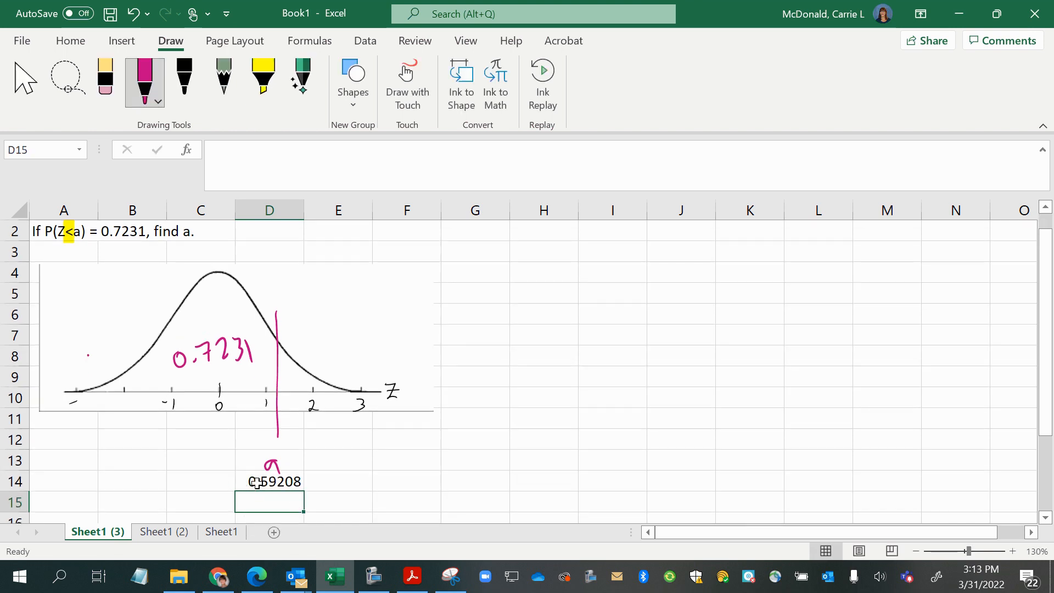
{"action": "left_click", "coordinate": [269, 481]}
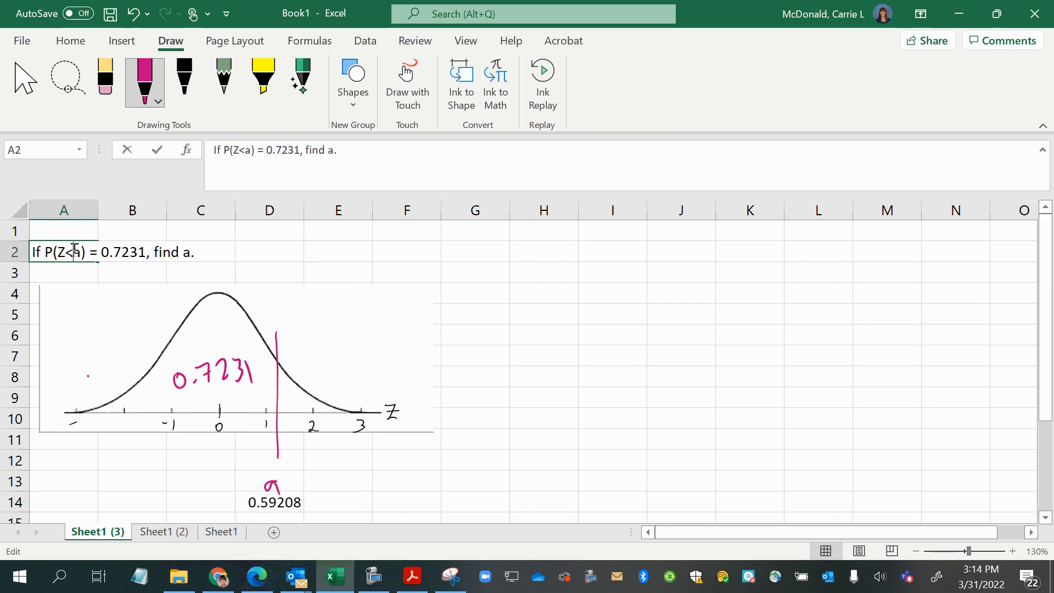
- Change A2 to P(Z>a) and move the 0.7231 label over the larger right-hand area
{"action": "type", "text": ">"}
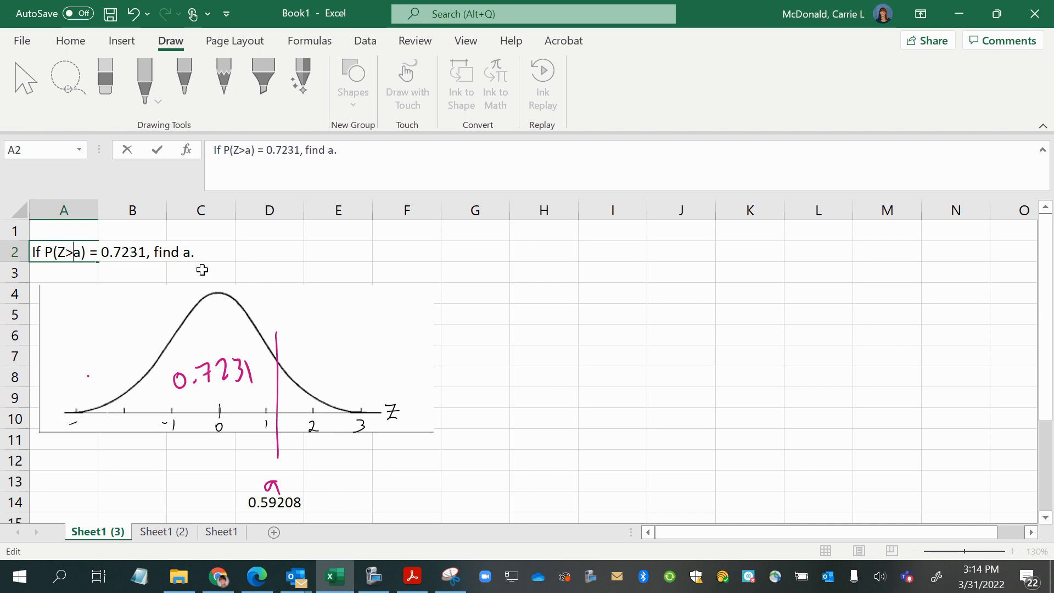
{"action": "left_click", "coordinate": [212, 374]}
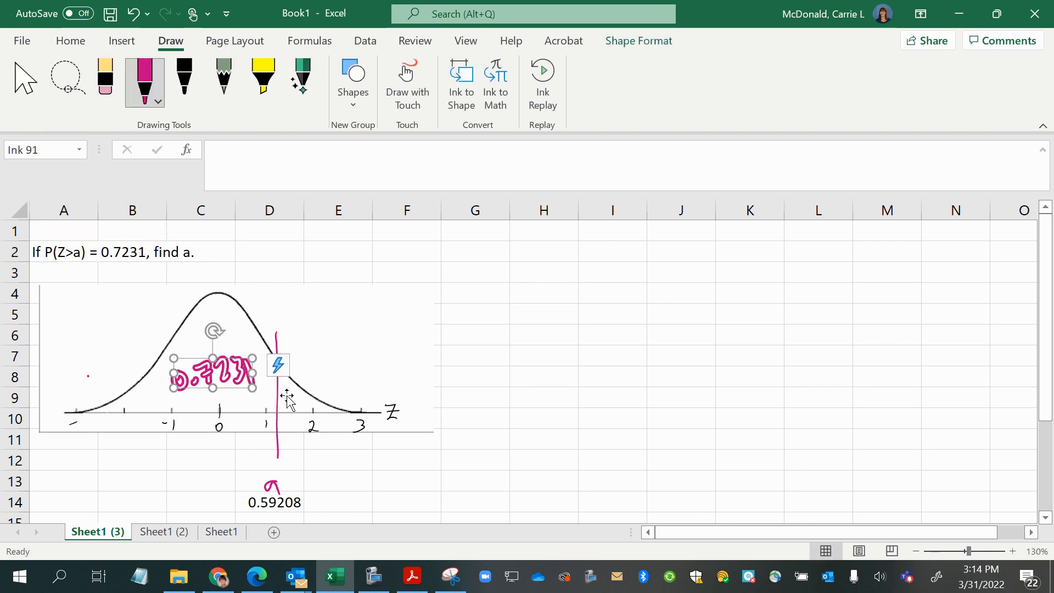
{"action": "left_click", "coordinate": [64, 252]}
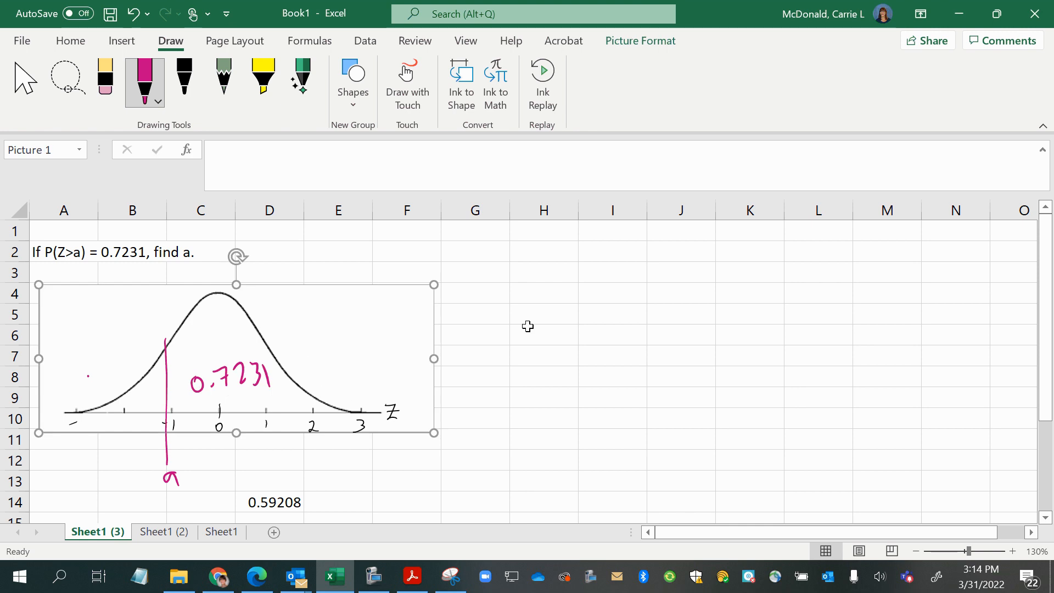
{"action": "left_click", "coordinate": [527, 326]}
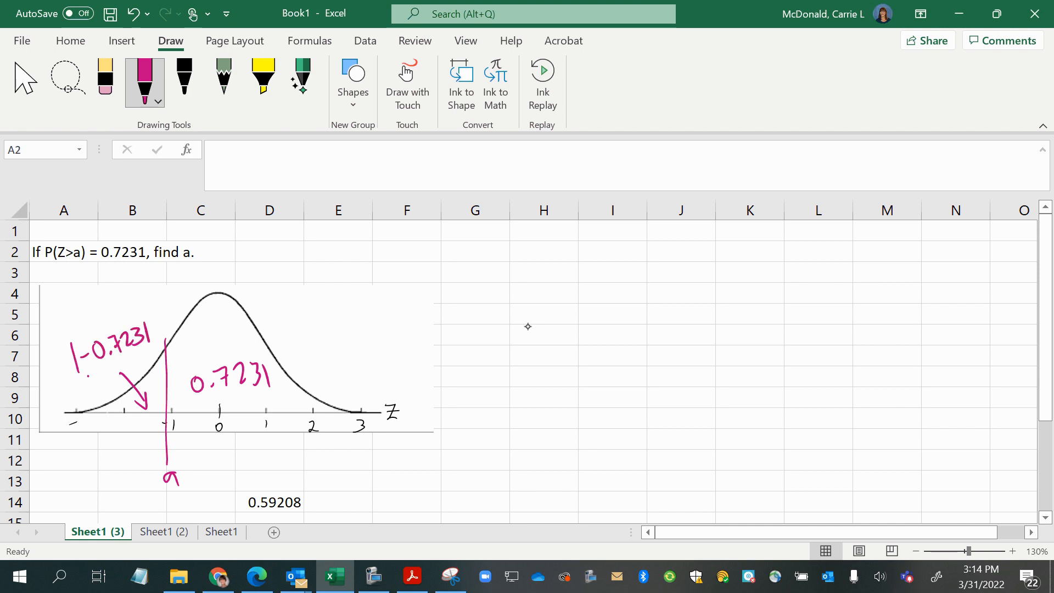
{"action": "mouse_move", "coordinate": [397, 356]}
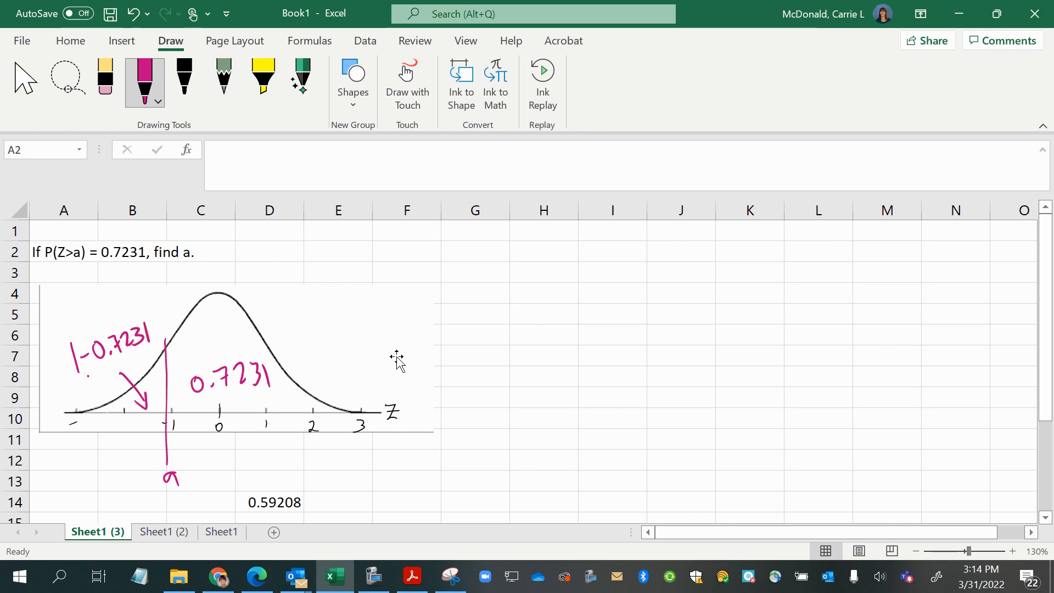
{"action": "mouse_move", "coordinate": [189, 503]}
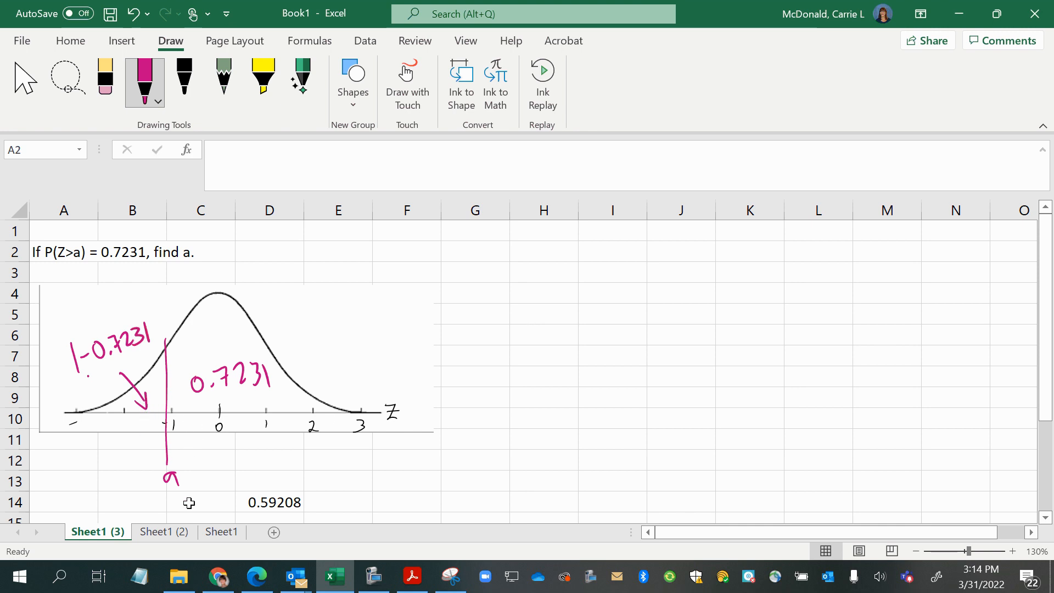
{"action": "mouse_move", "coordinate": [236, 388]}
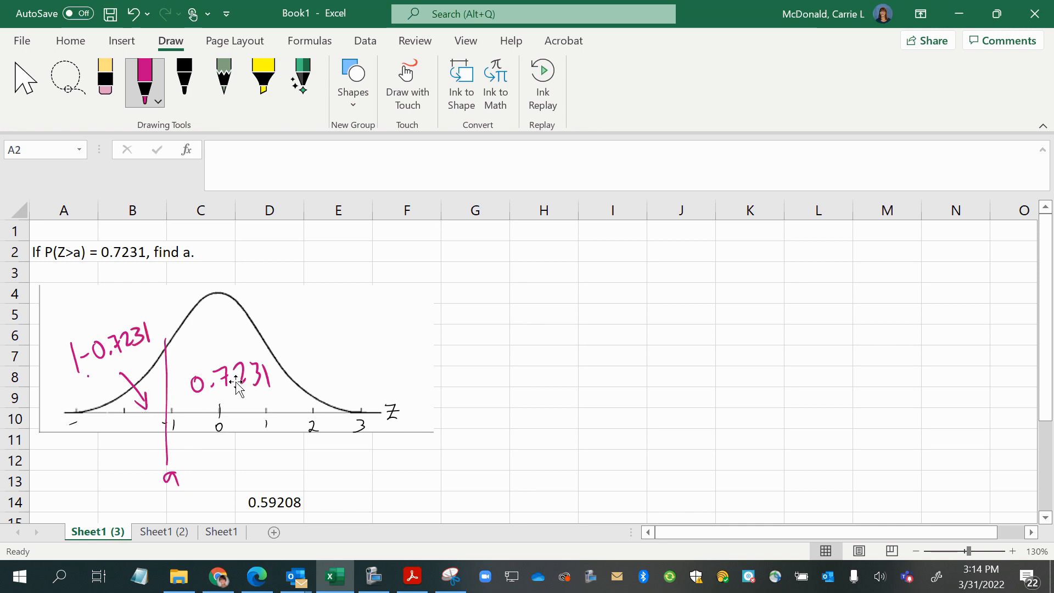
- Label the left tail 1-0.7231 and select the old NORM.INV result for correction
{"action": "left_click", "coordinate": [228, 377]}
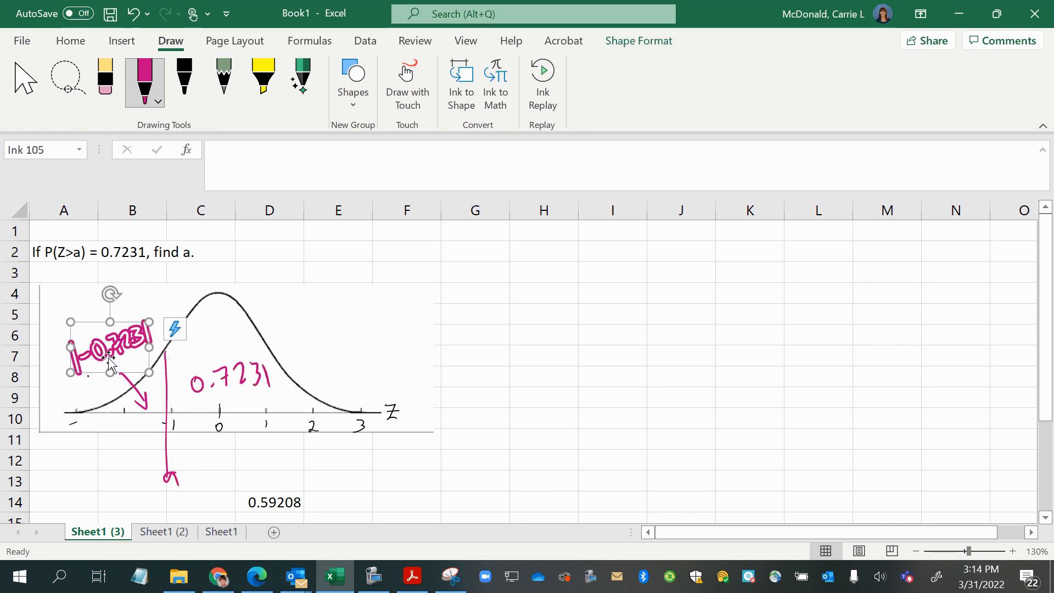
{"action": "left_click", "coordinate": [269, 502]}
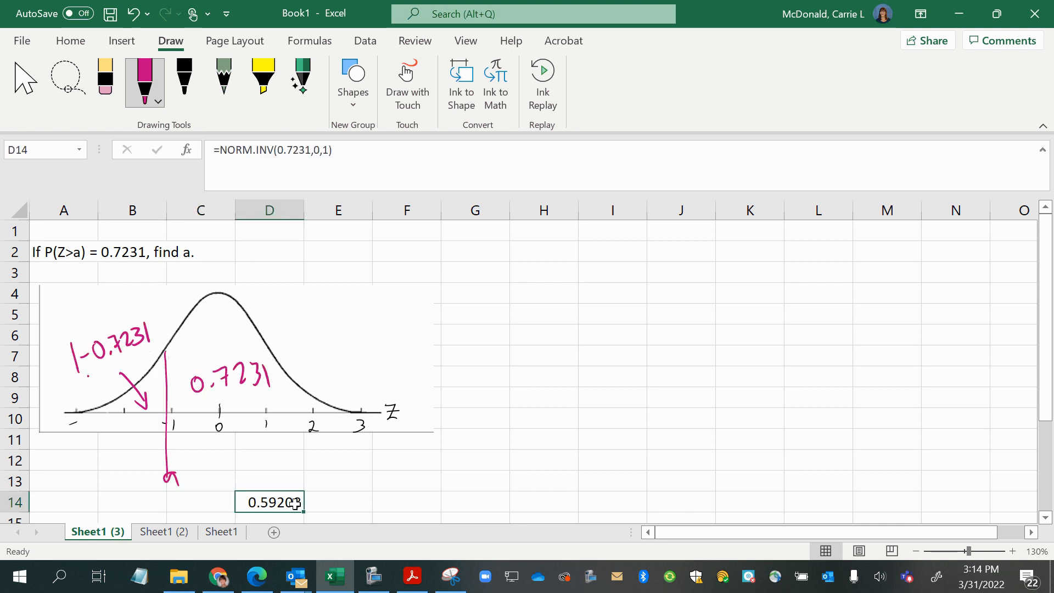
- Enter =NORM.INV(1-0.7231,0,1) in B14, giving a = -0.59208
{"action": "left_click", "coordinate": [132, 502]}
{"action": "type", "text": "=norm.inv("}
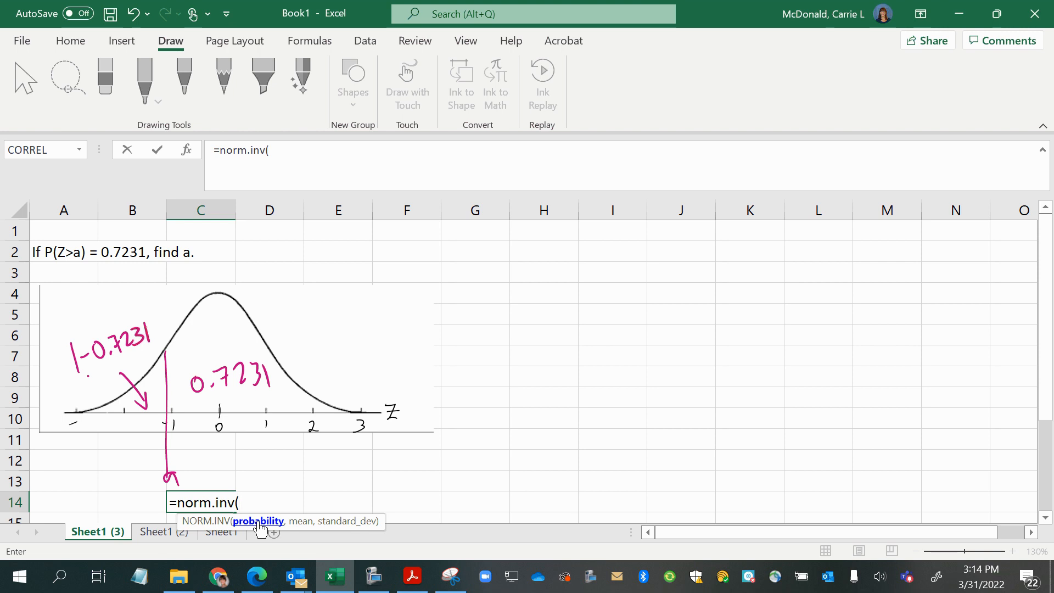
{"action": "type", "text": "1-0.7"}
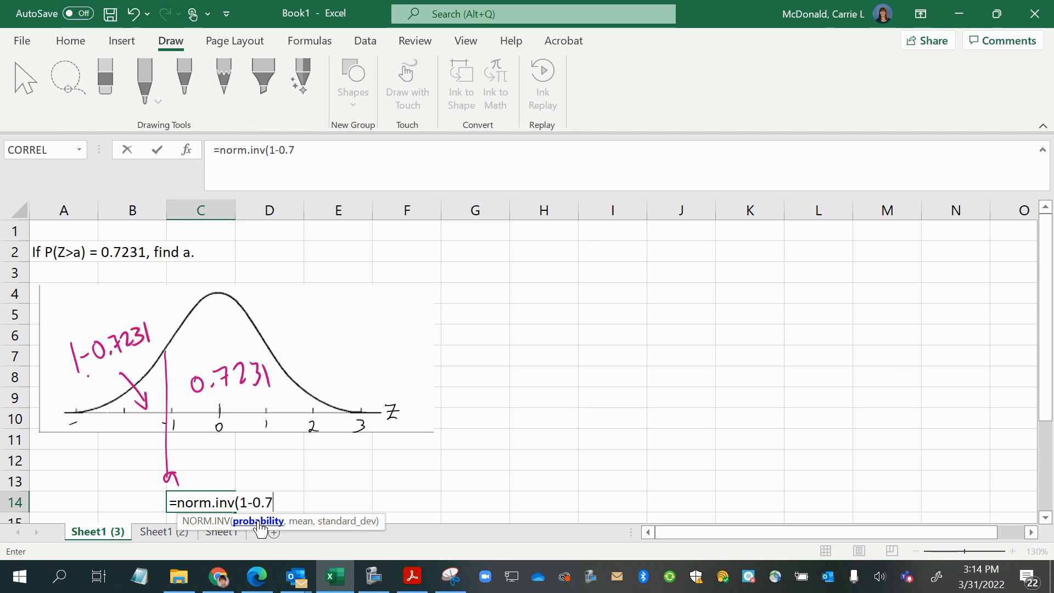
{"action": "type", "text": "231,"}
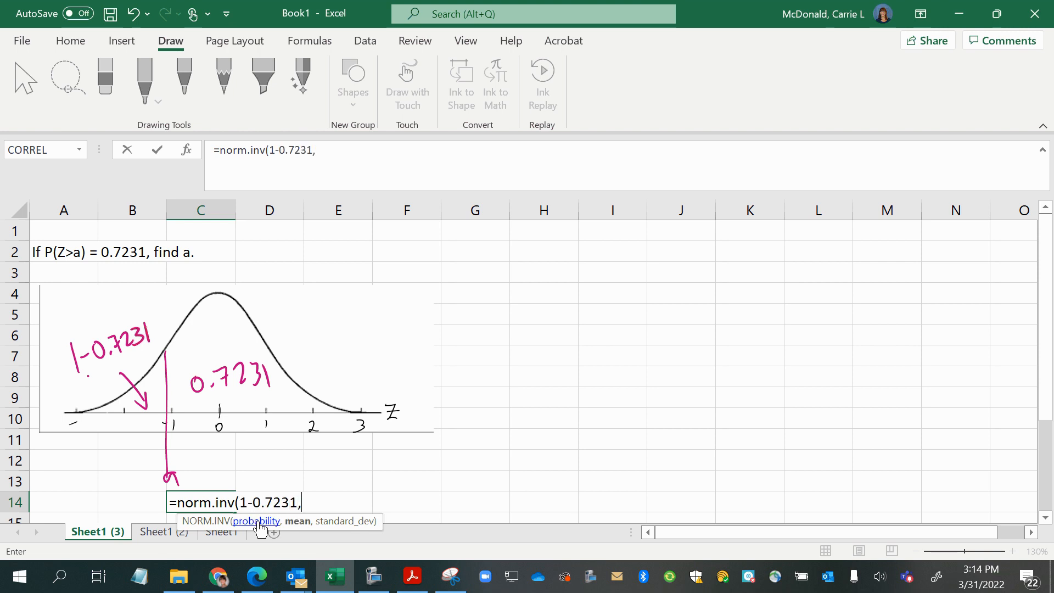
{"action": "type", "text": "0,1"}
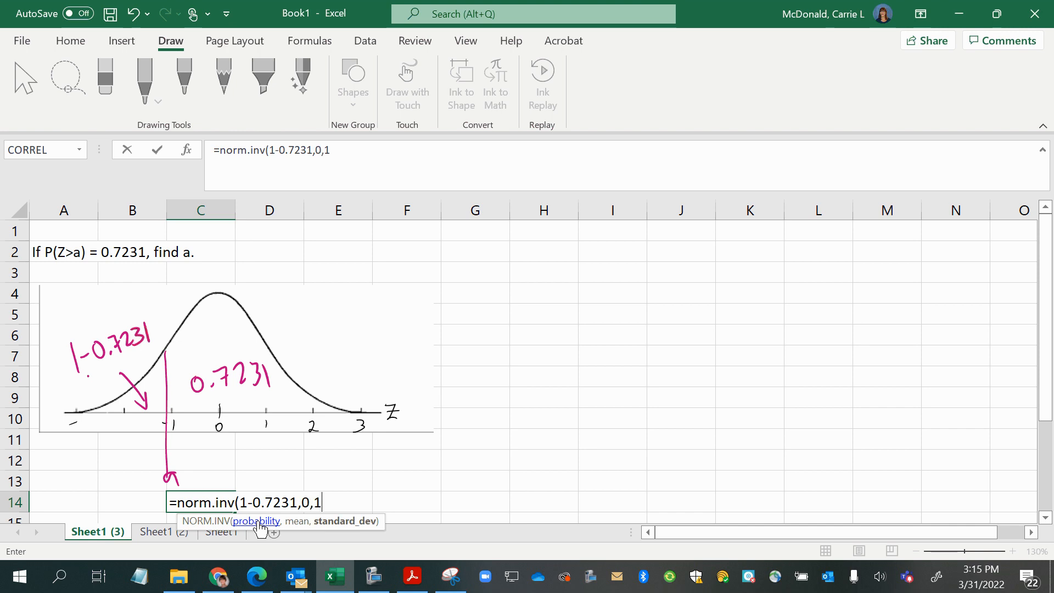
{"action": "key", "text": "Return"}
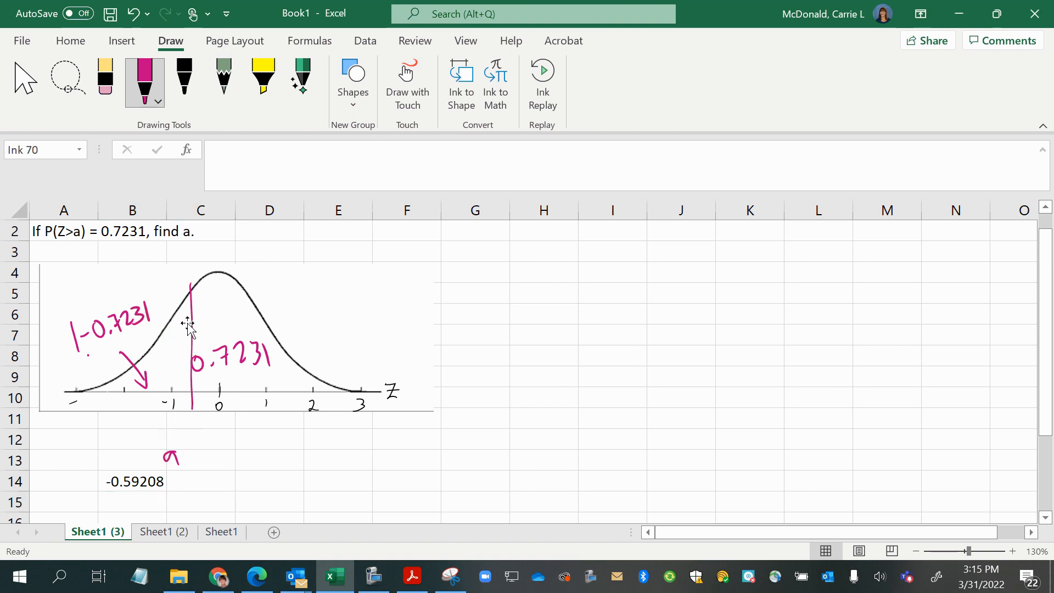
- Drag the inked a to the line's foot and move -0.59208 to C12 directly under it
{"action": "left_click", "coordinate": [133, 481]}
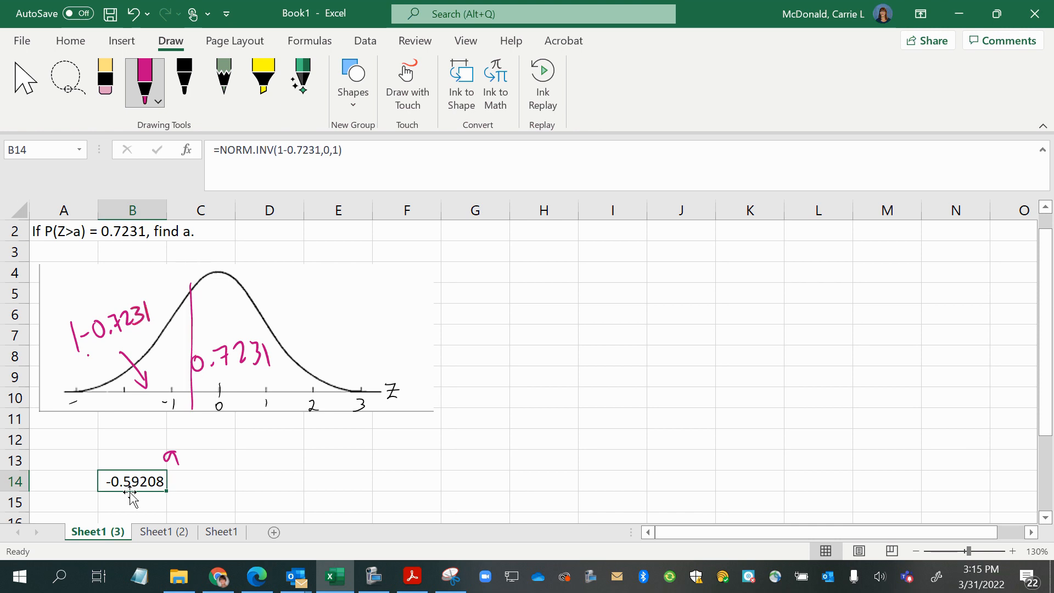
{"action": "left_click", "coordinate": [173, 457]}
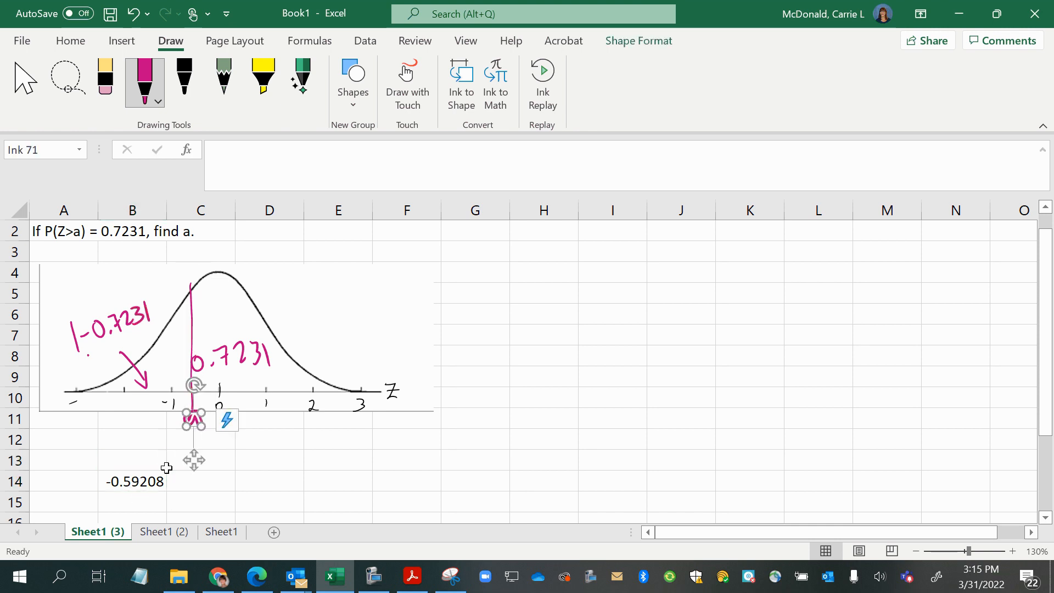
{"action": "left_click", "coordinate": [202, 440]}
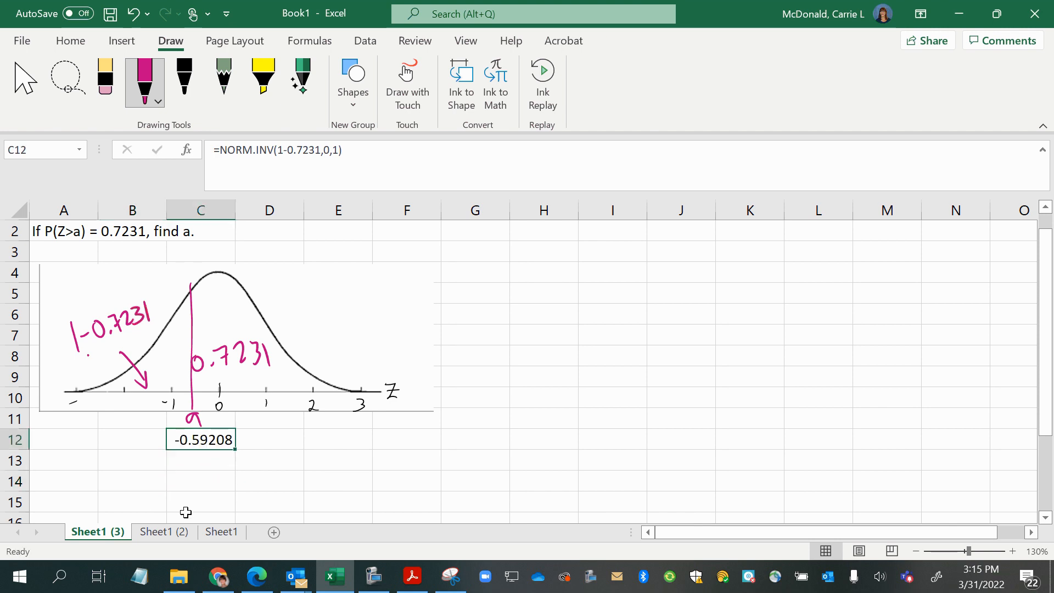
{"action": "left_click", "coordinate": [200, 501]}
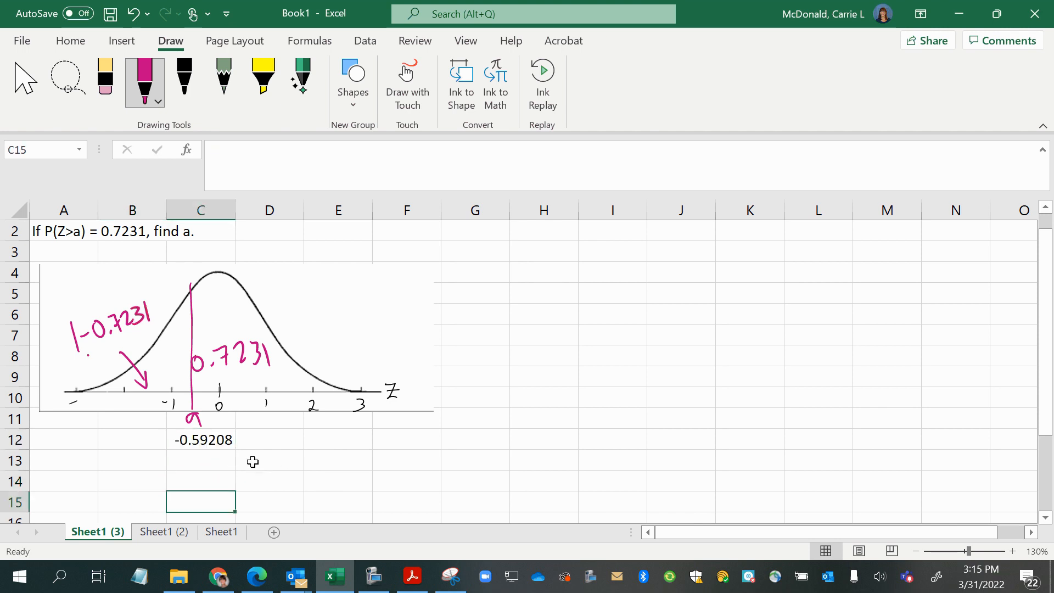
{"action": "mouse_move", "coordinate": [374, 576]}
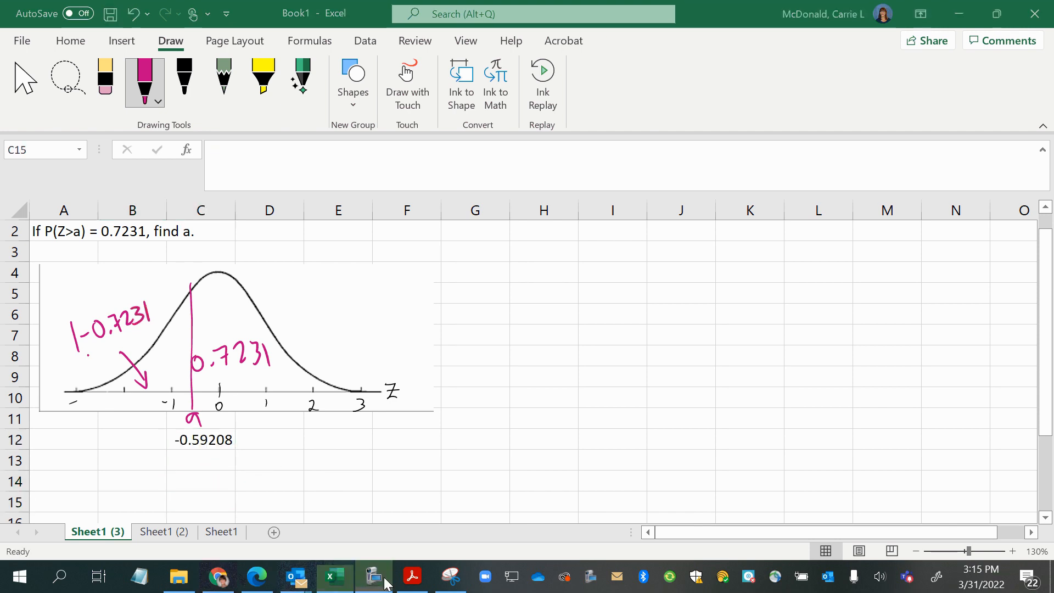